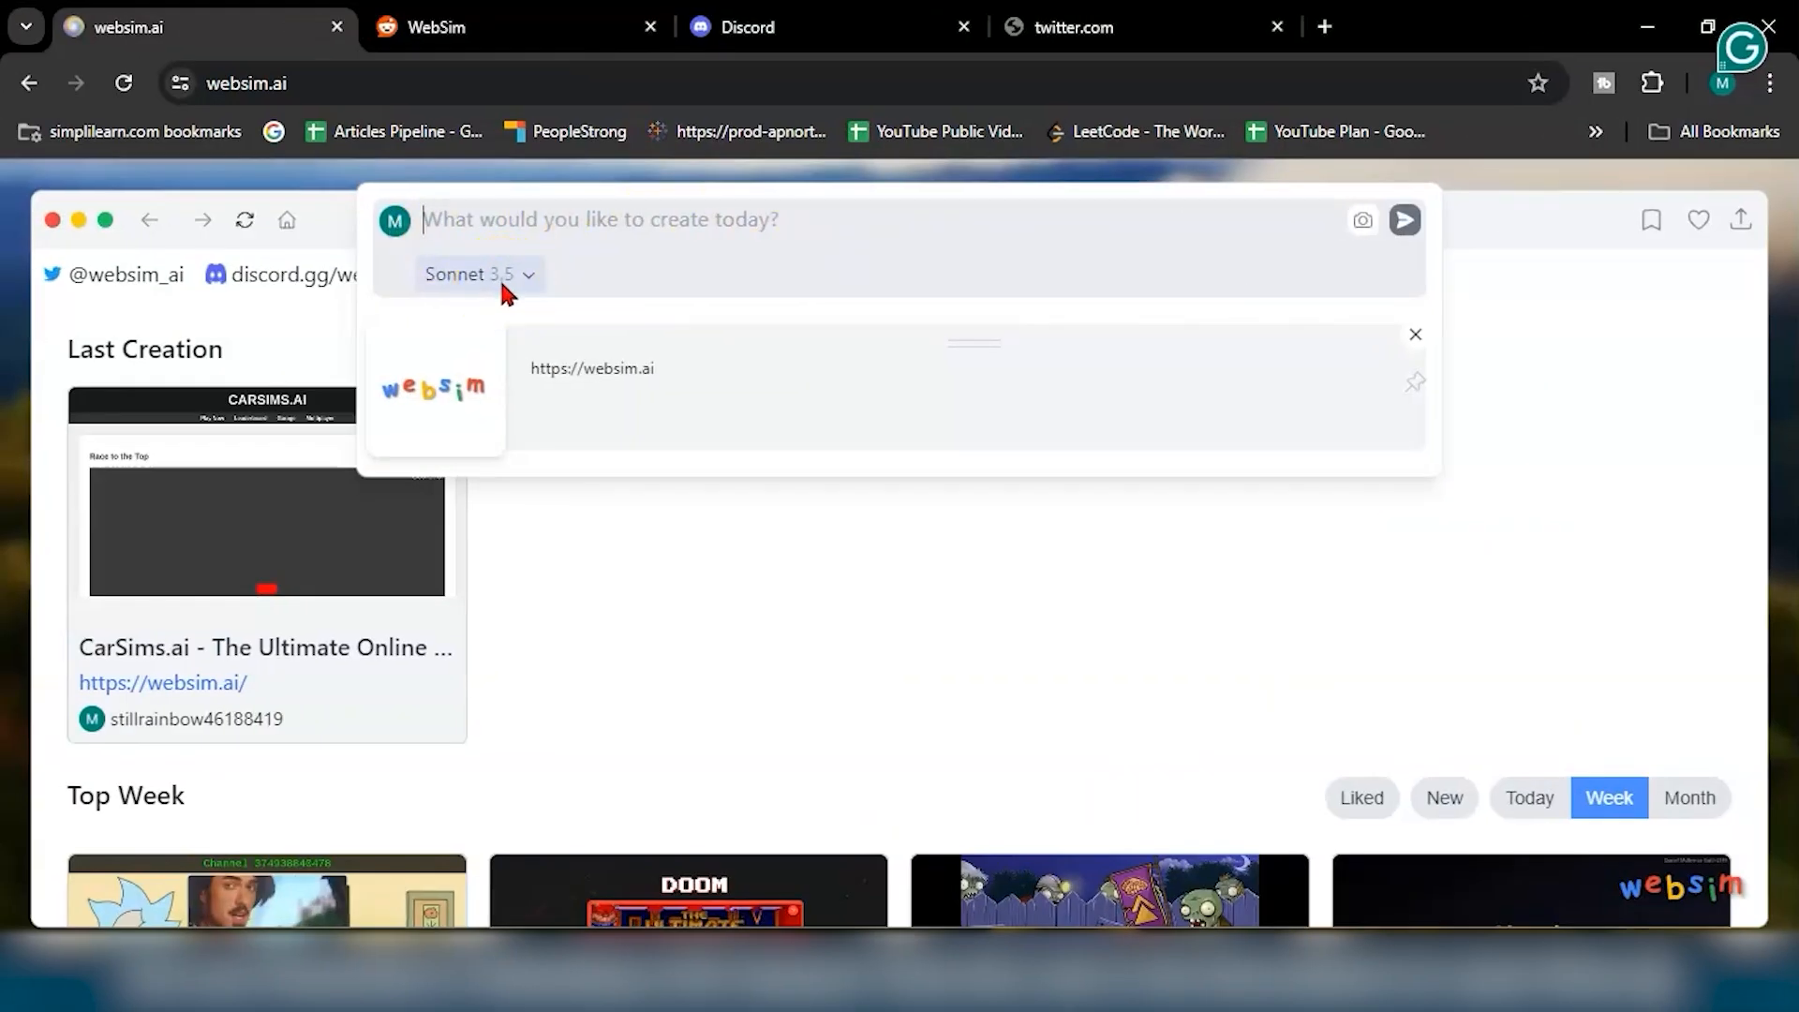
- Focus the WebSim prompt box to enter blackandredsportscars.com as the site to create
click(470, 274)
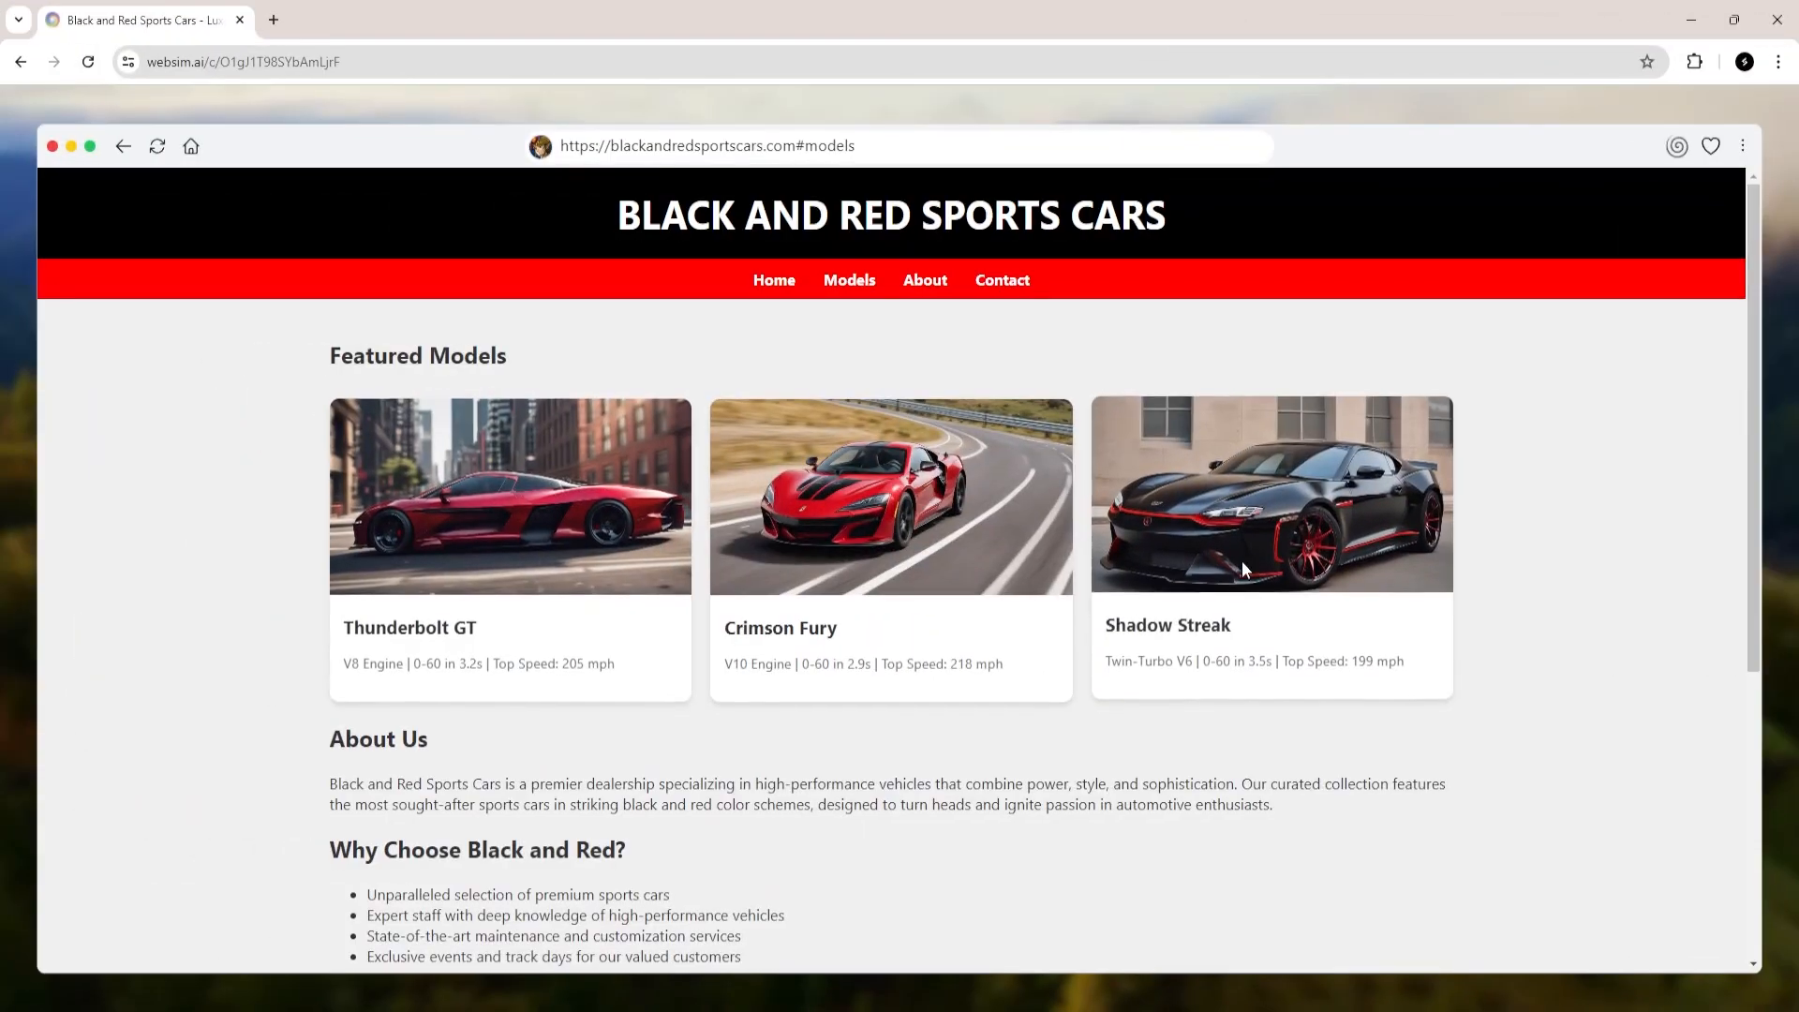
mouse_move(880, 682)
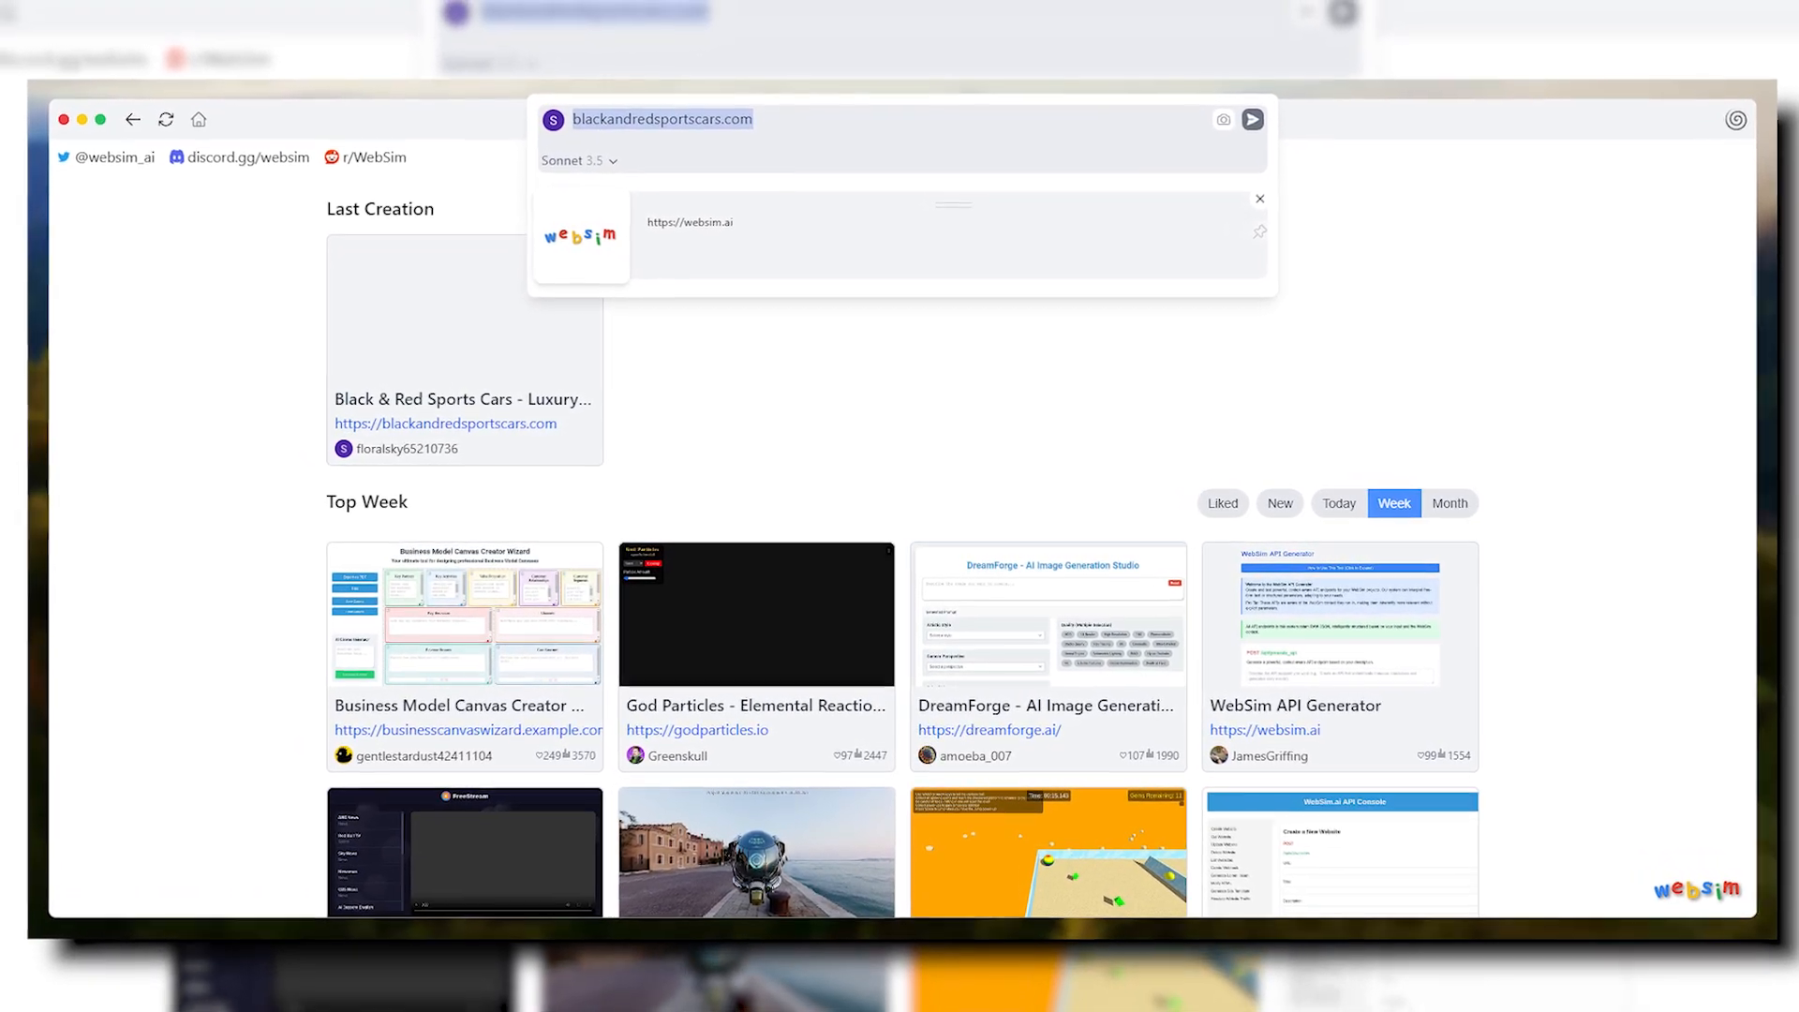
click(1250, 120)
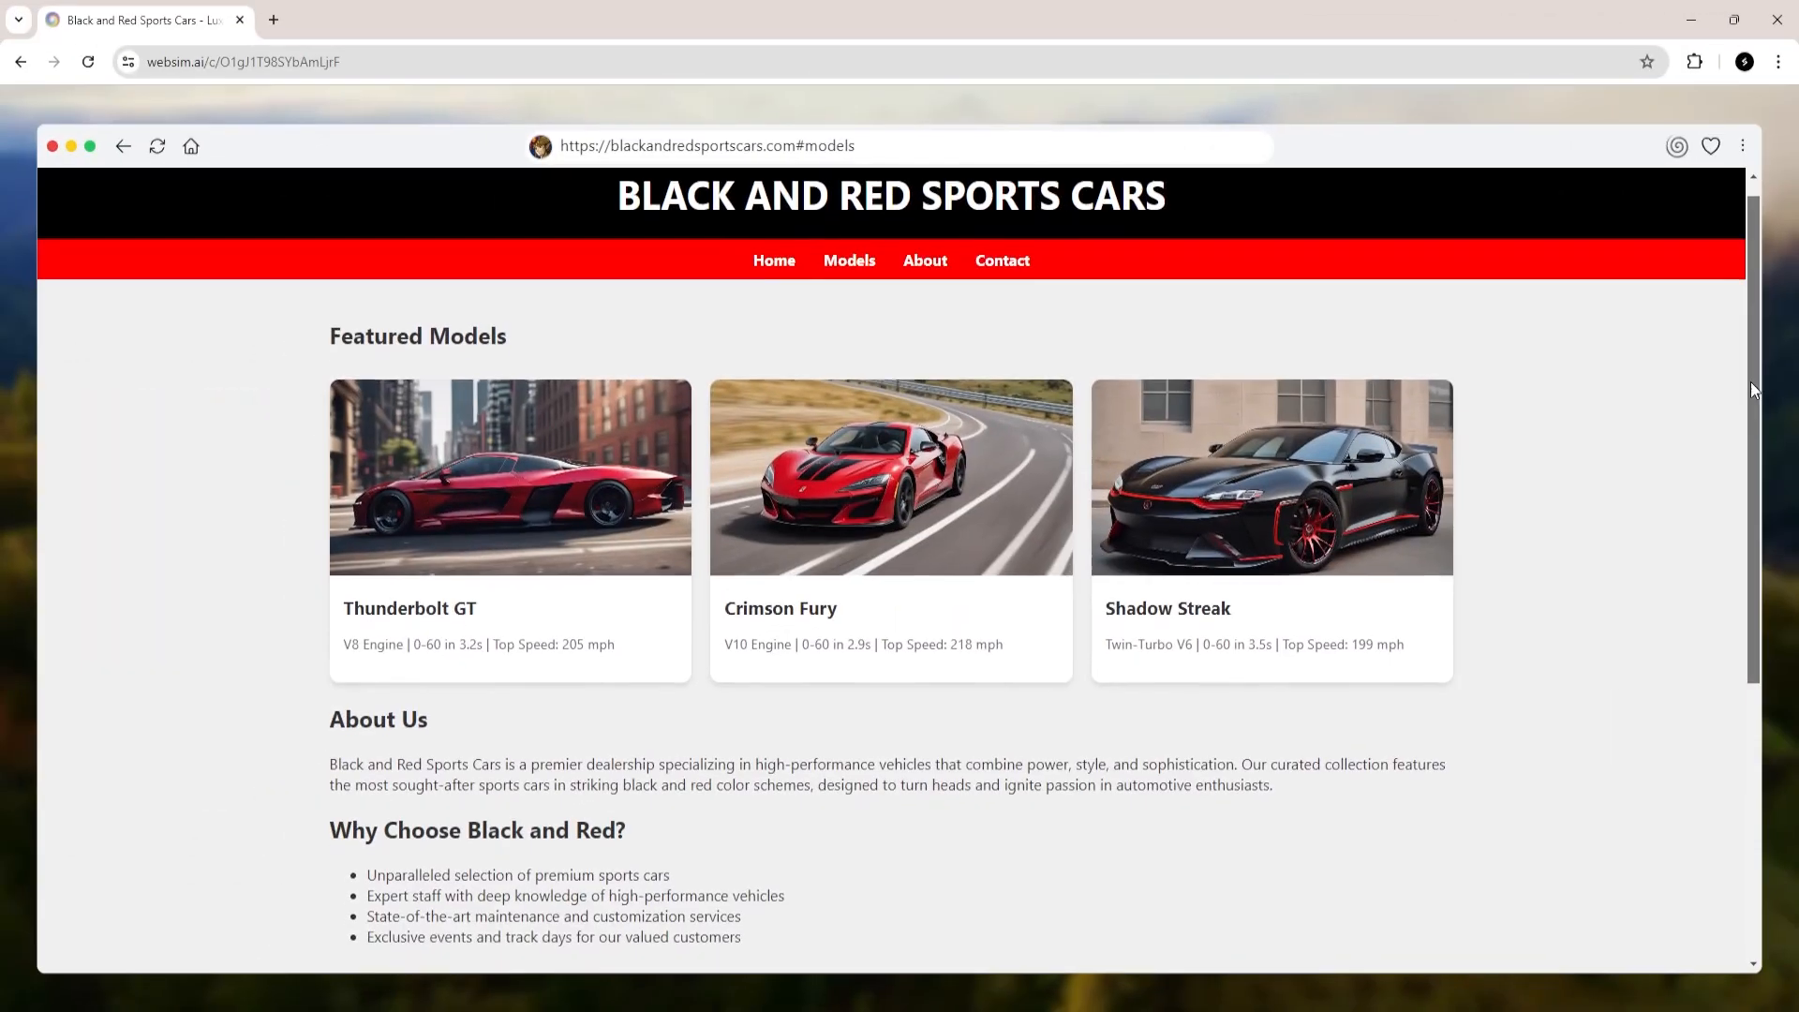
scroll(down, 3)
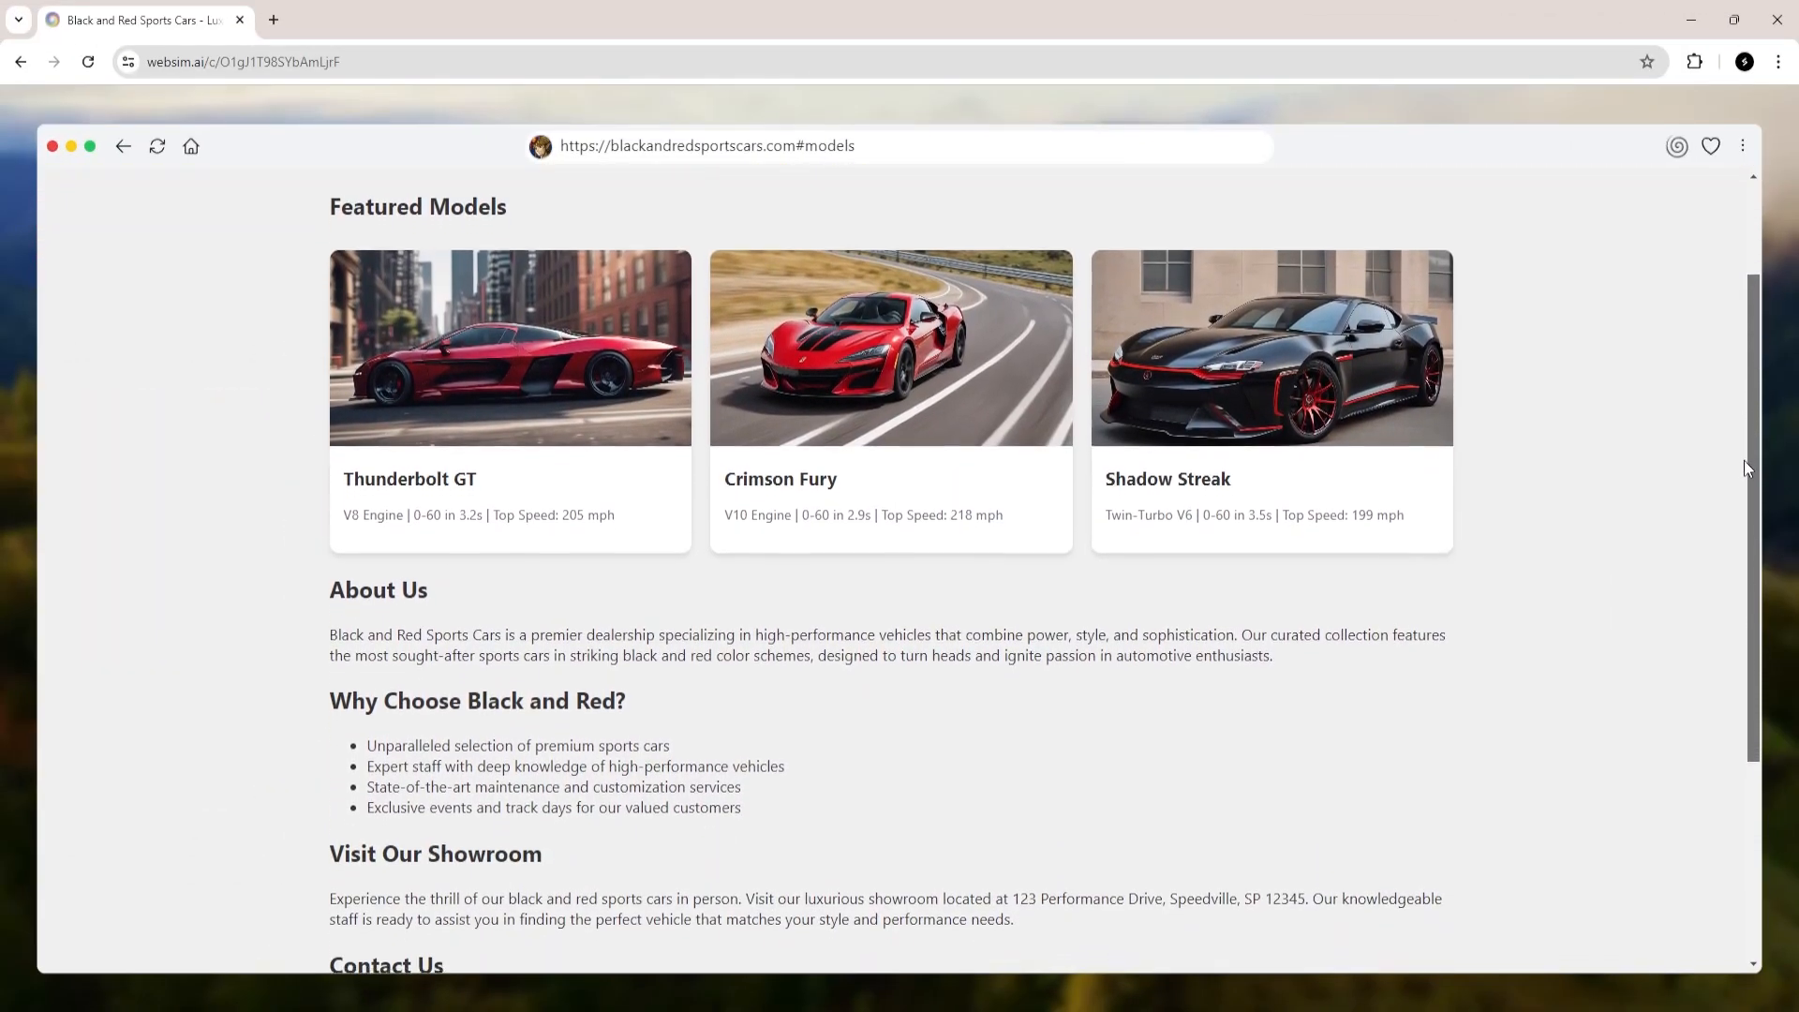
scroll(down, 3)
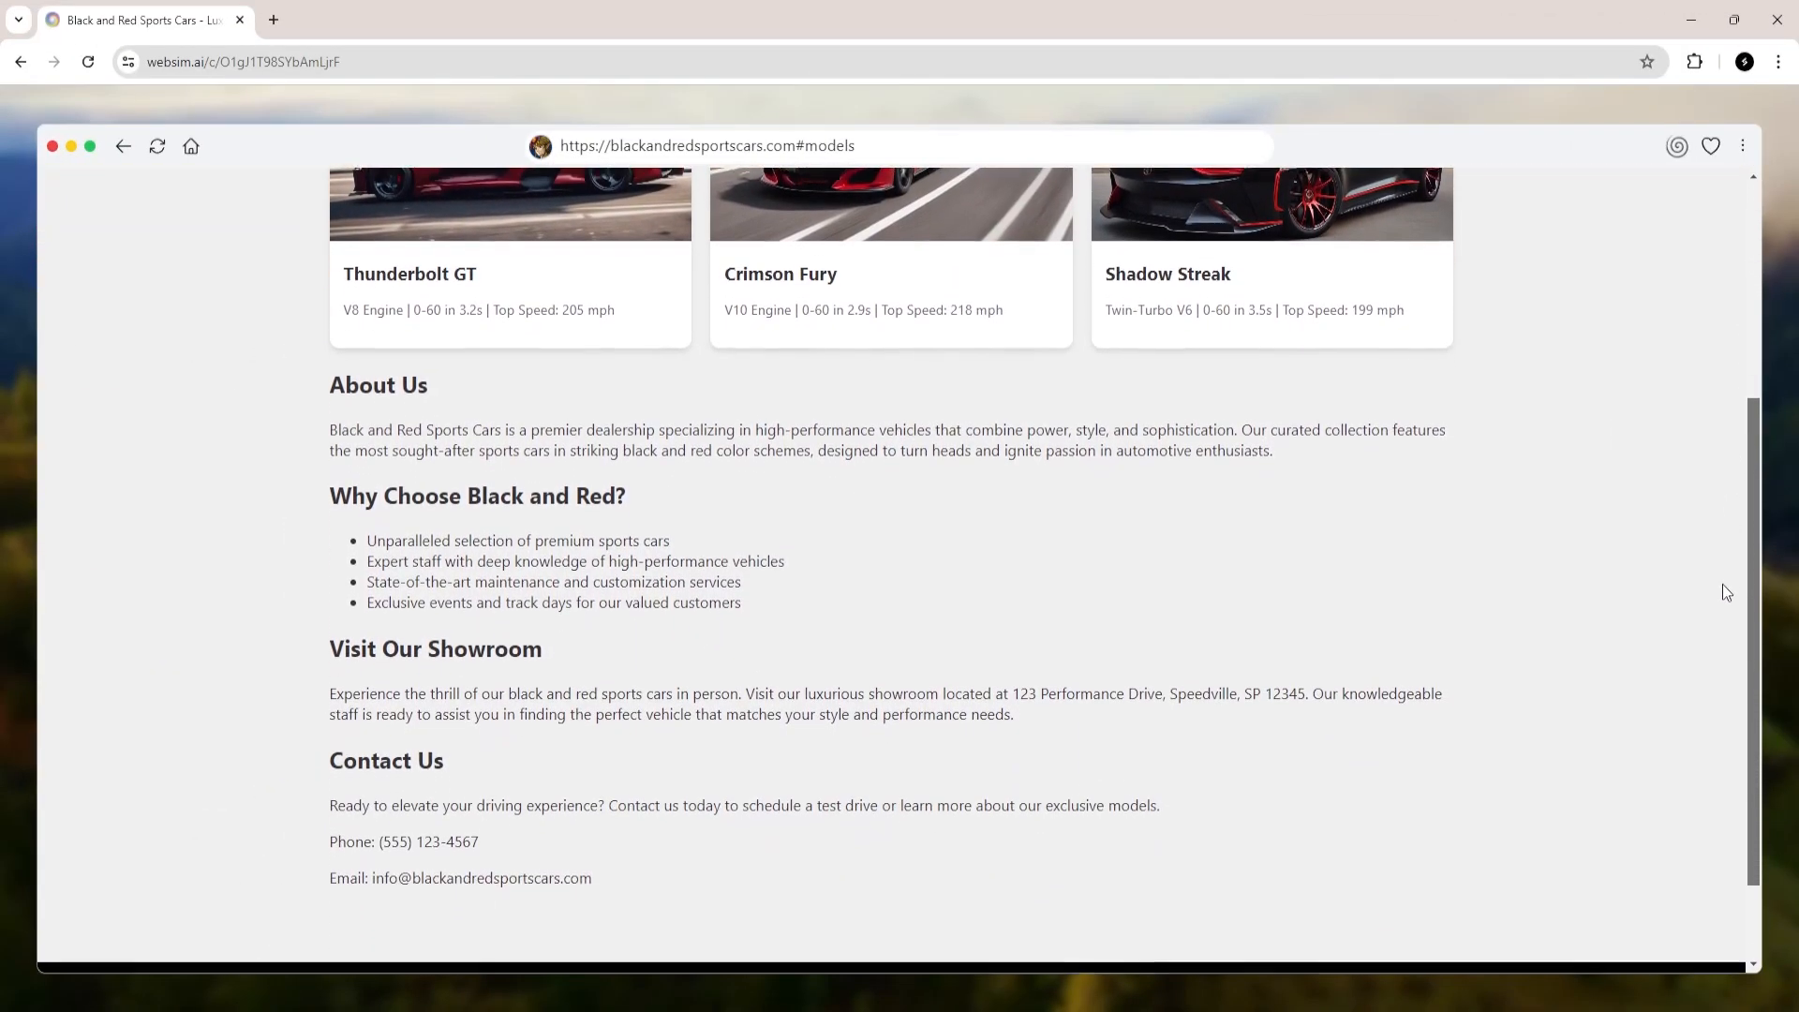
scroll(up, 3)
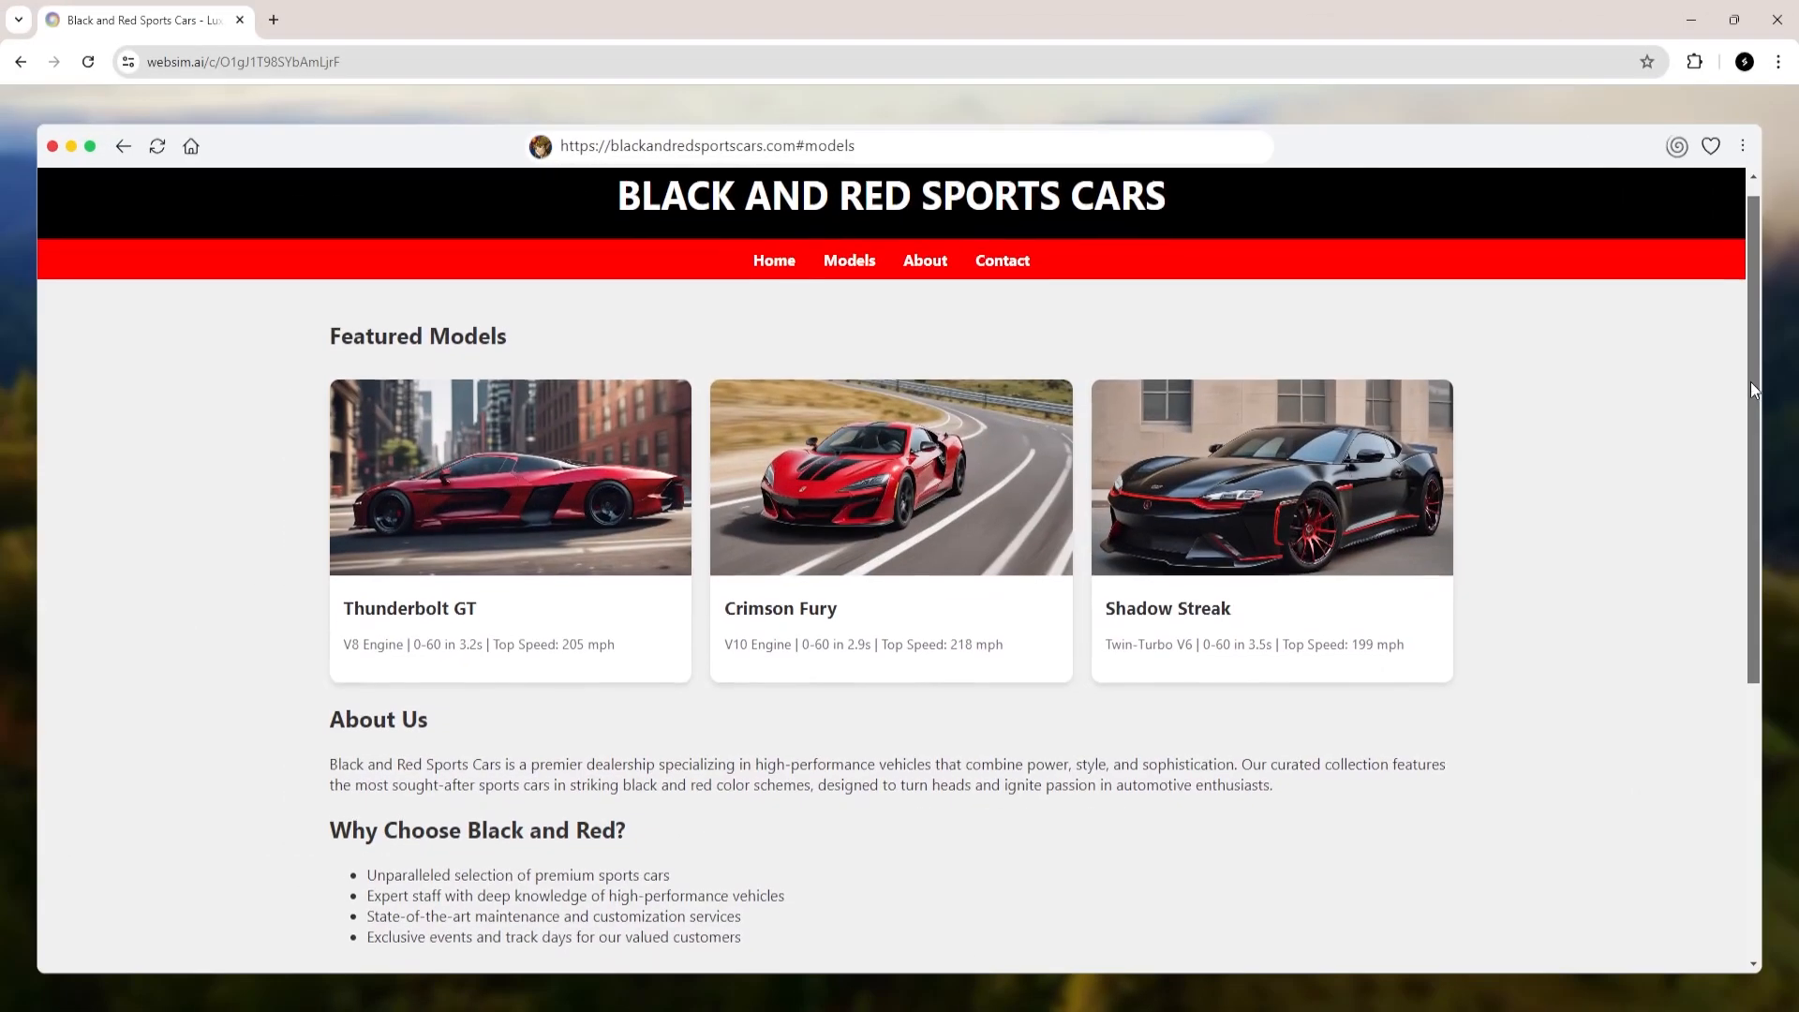
scroll(down, 3)
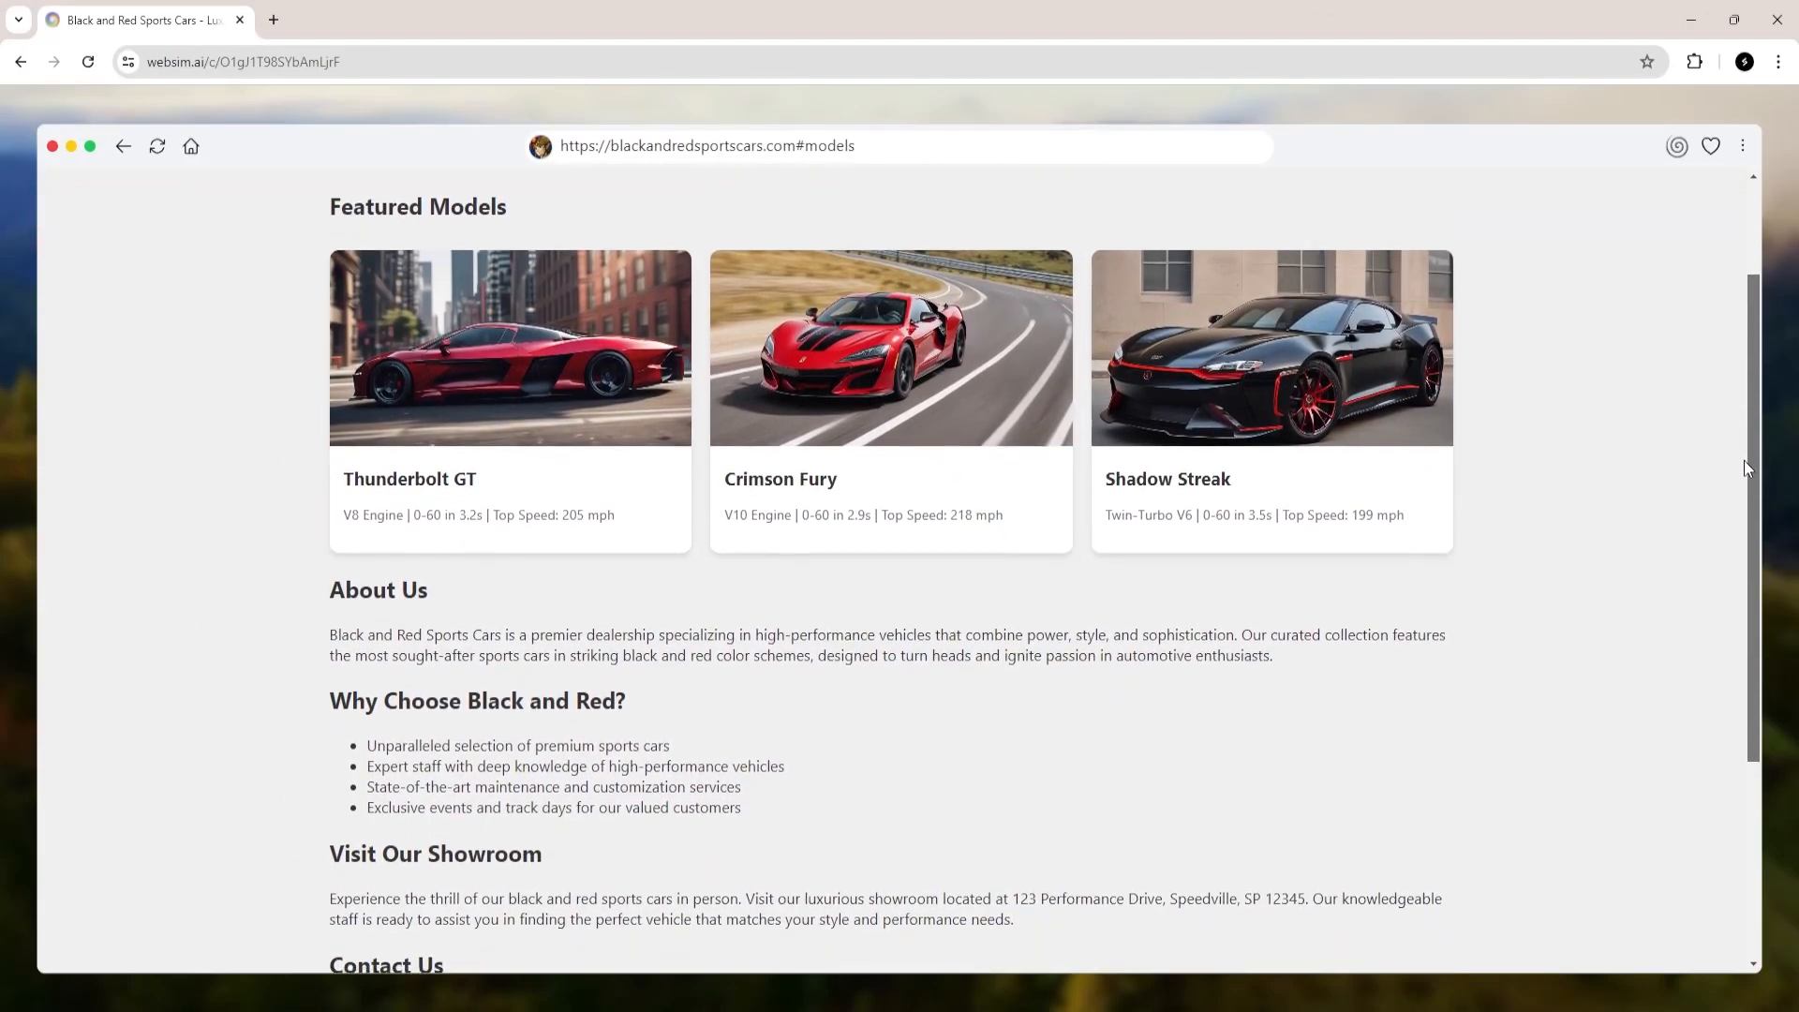
scroll(down, 3)
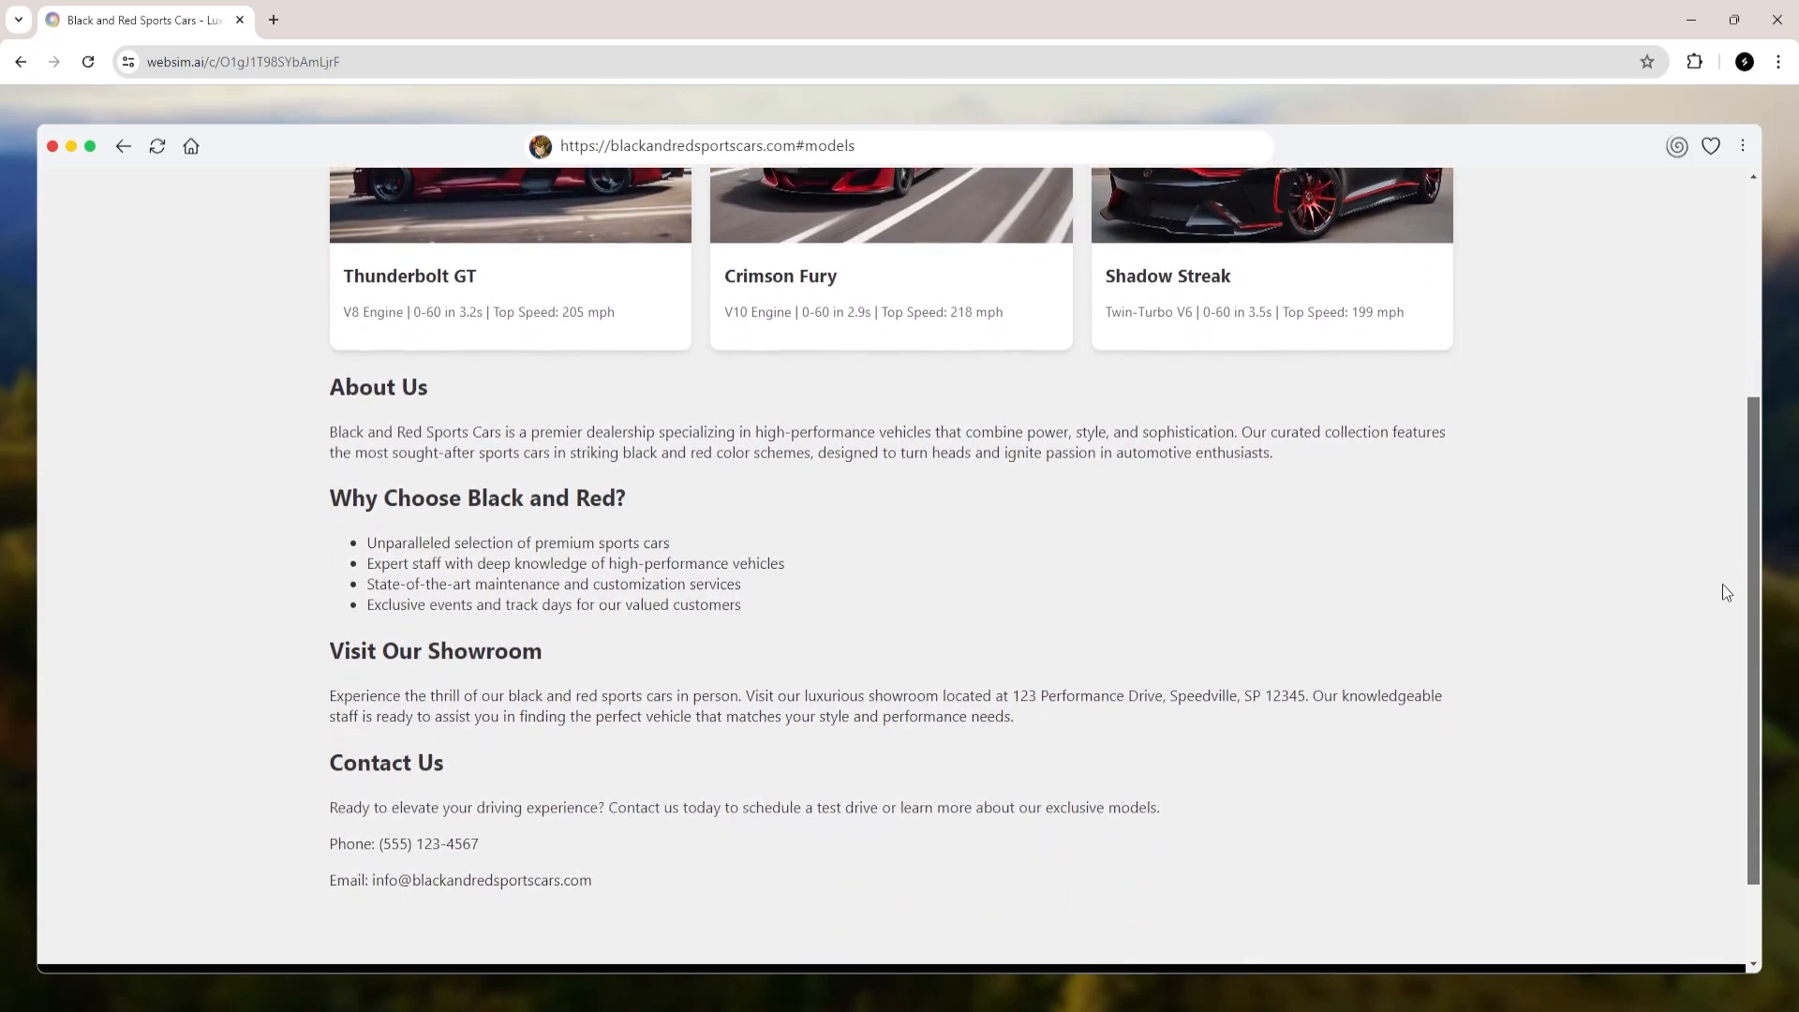
scroll(up, 3)
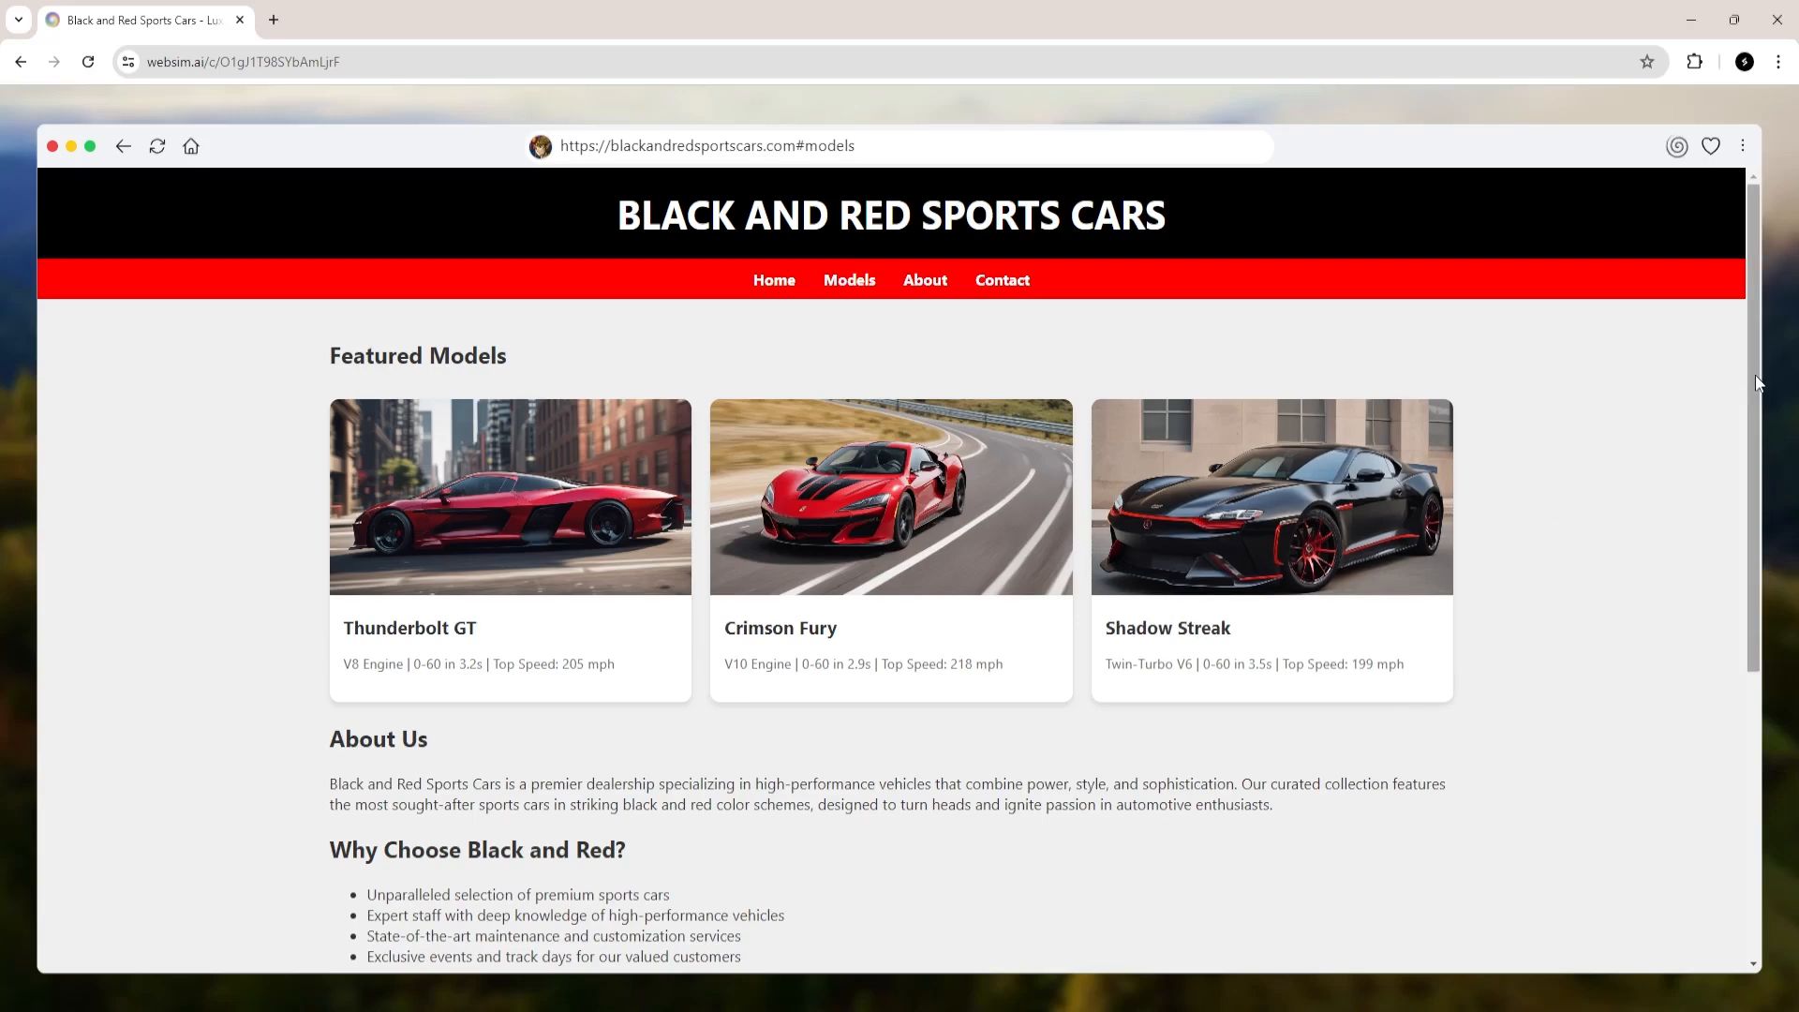
scroll(down, 3)
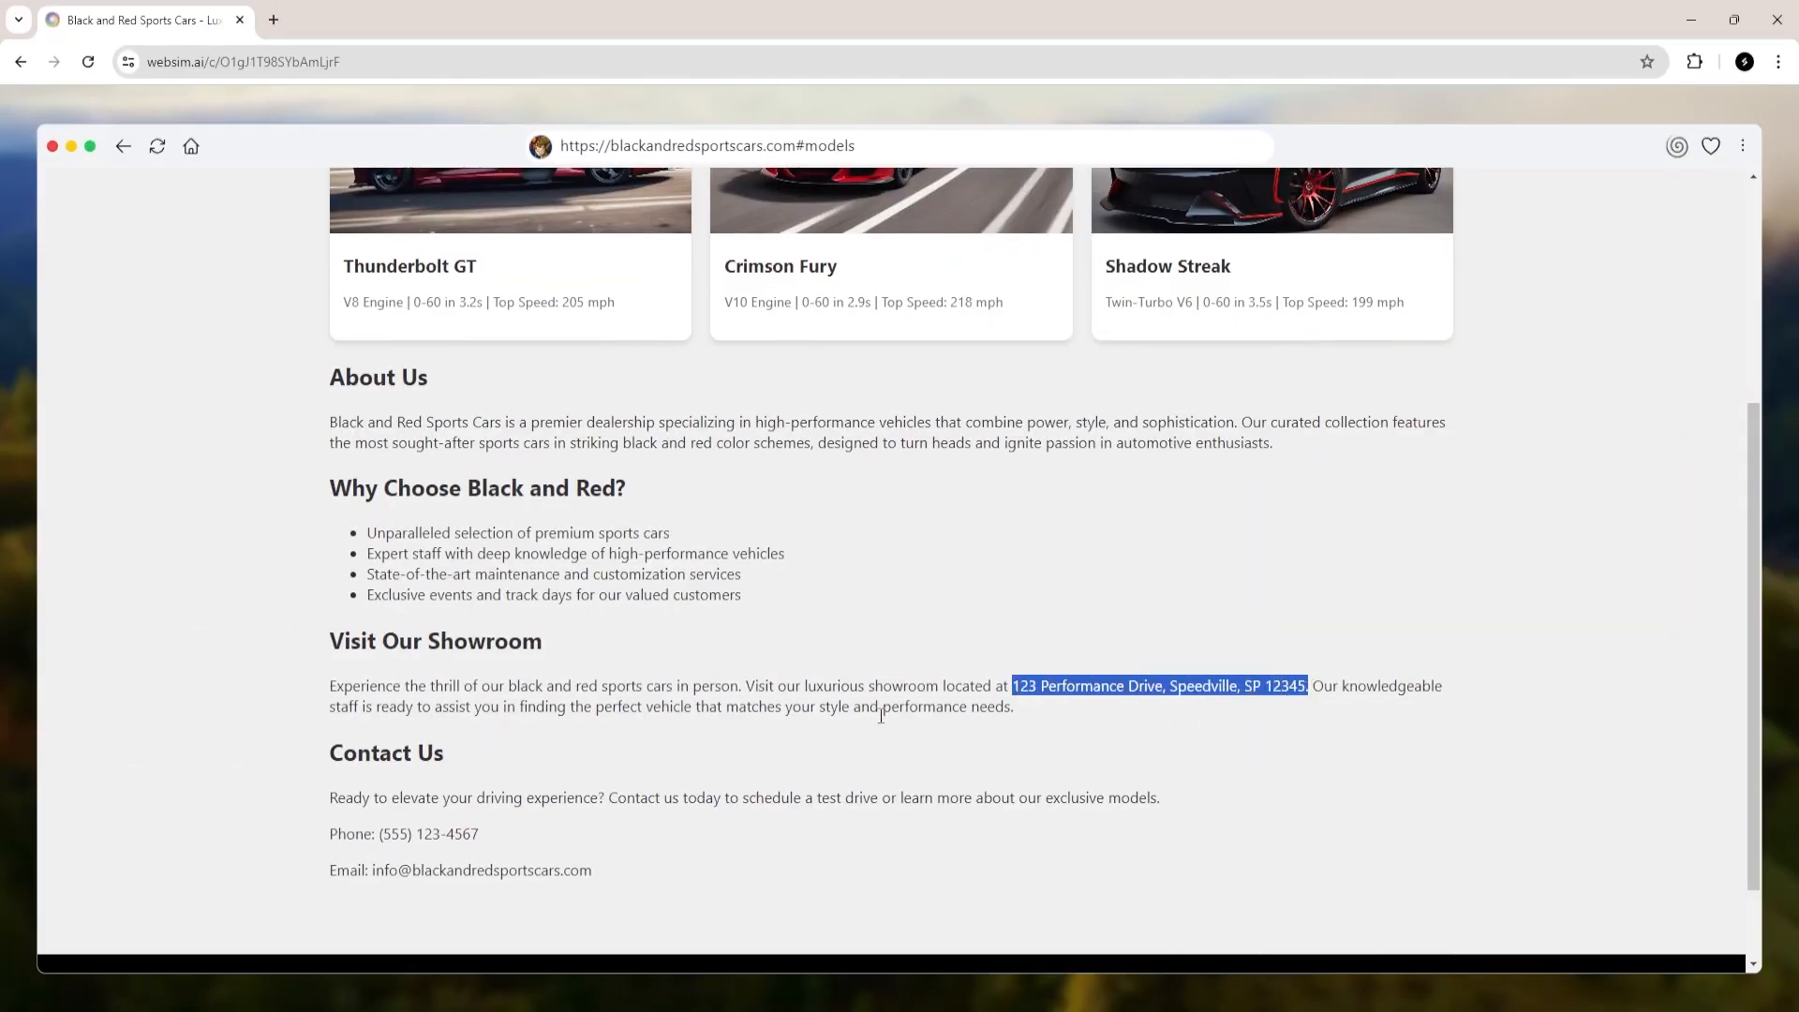
click(602, 871)
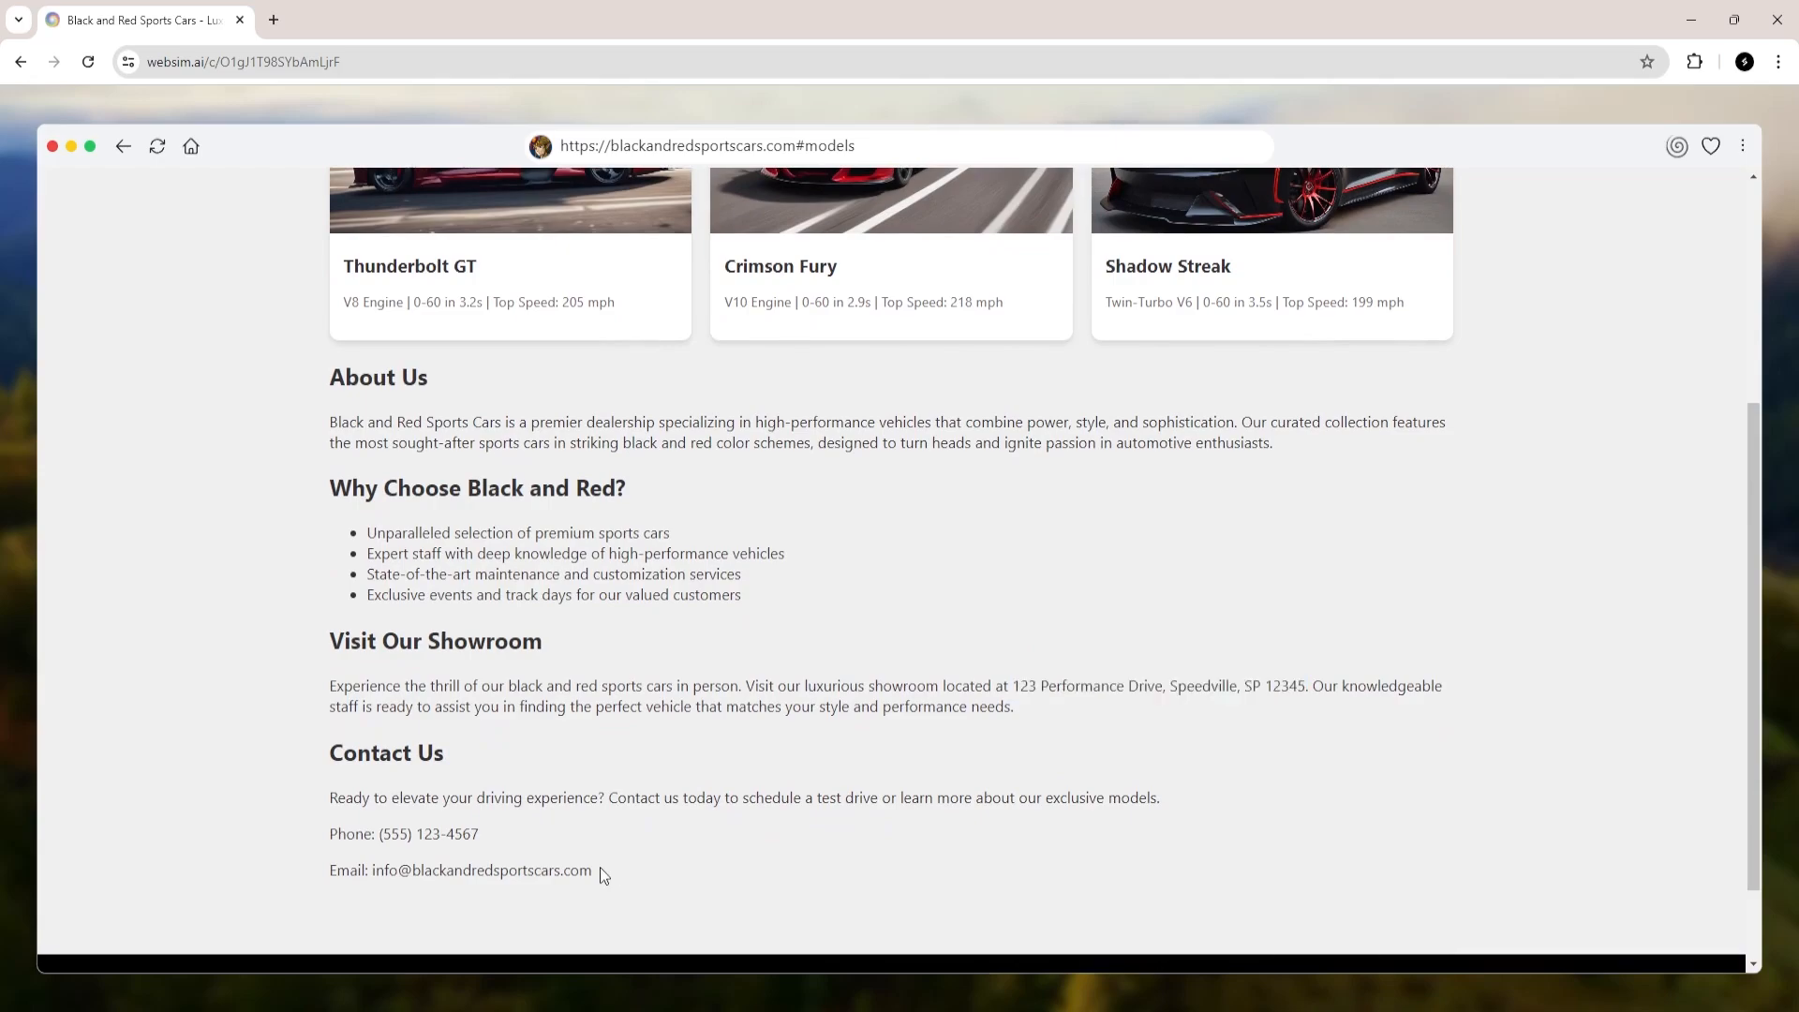
scroll(up, 3)
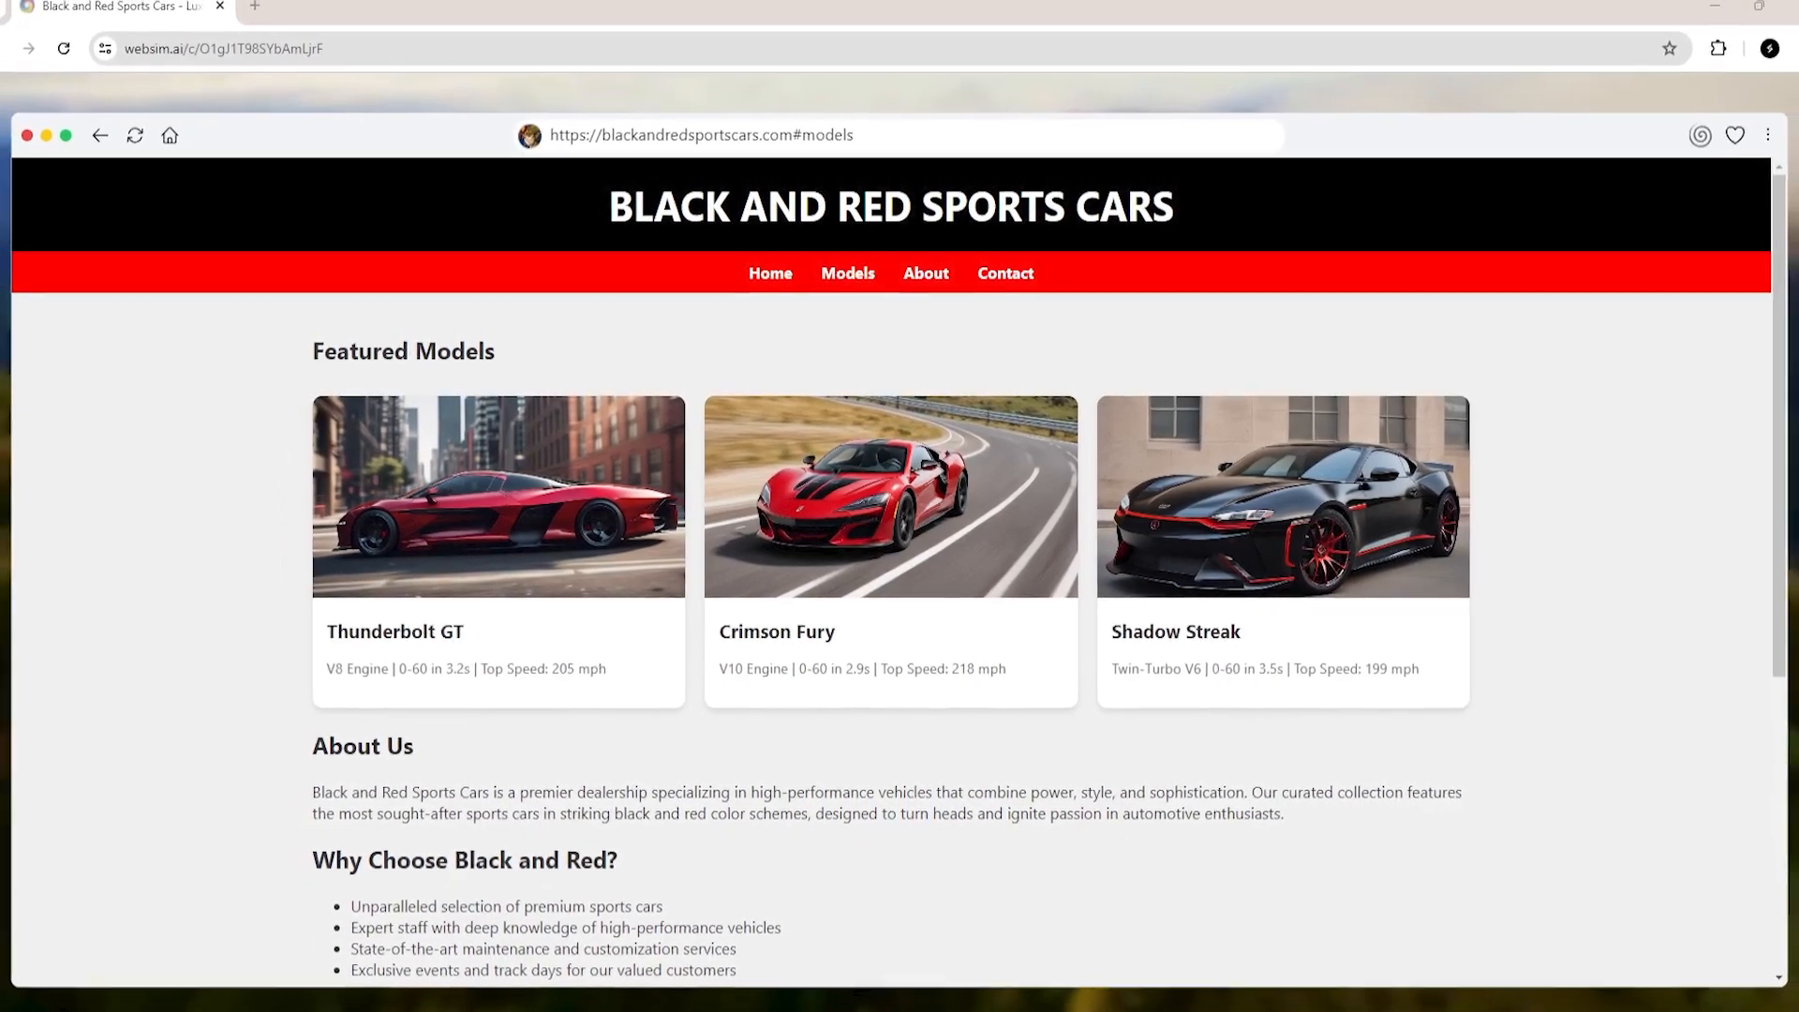
scroll(down, 3)
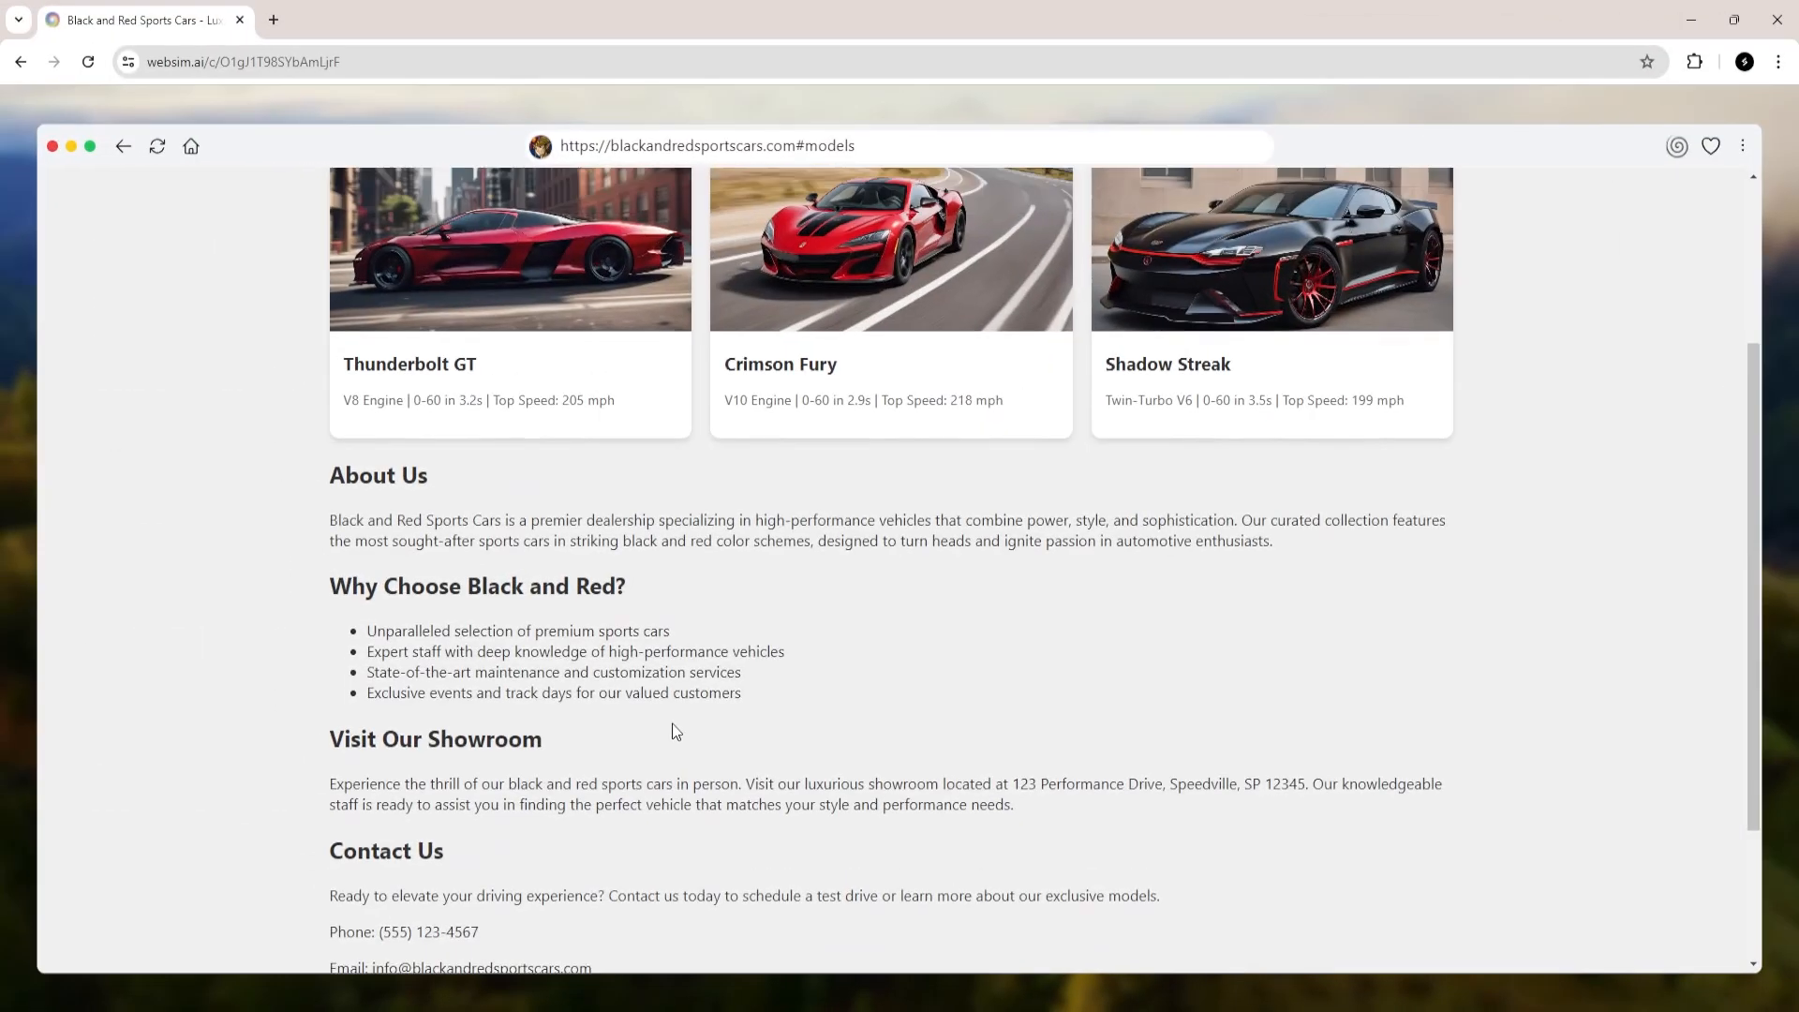
scroll(up, 3)
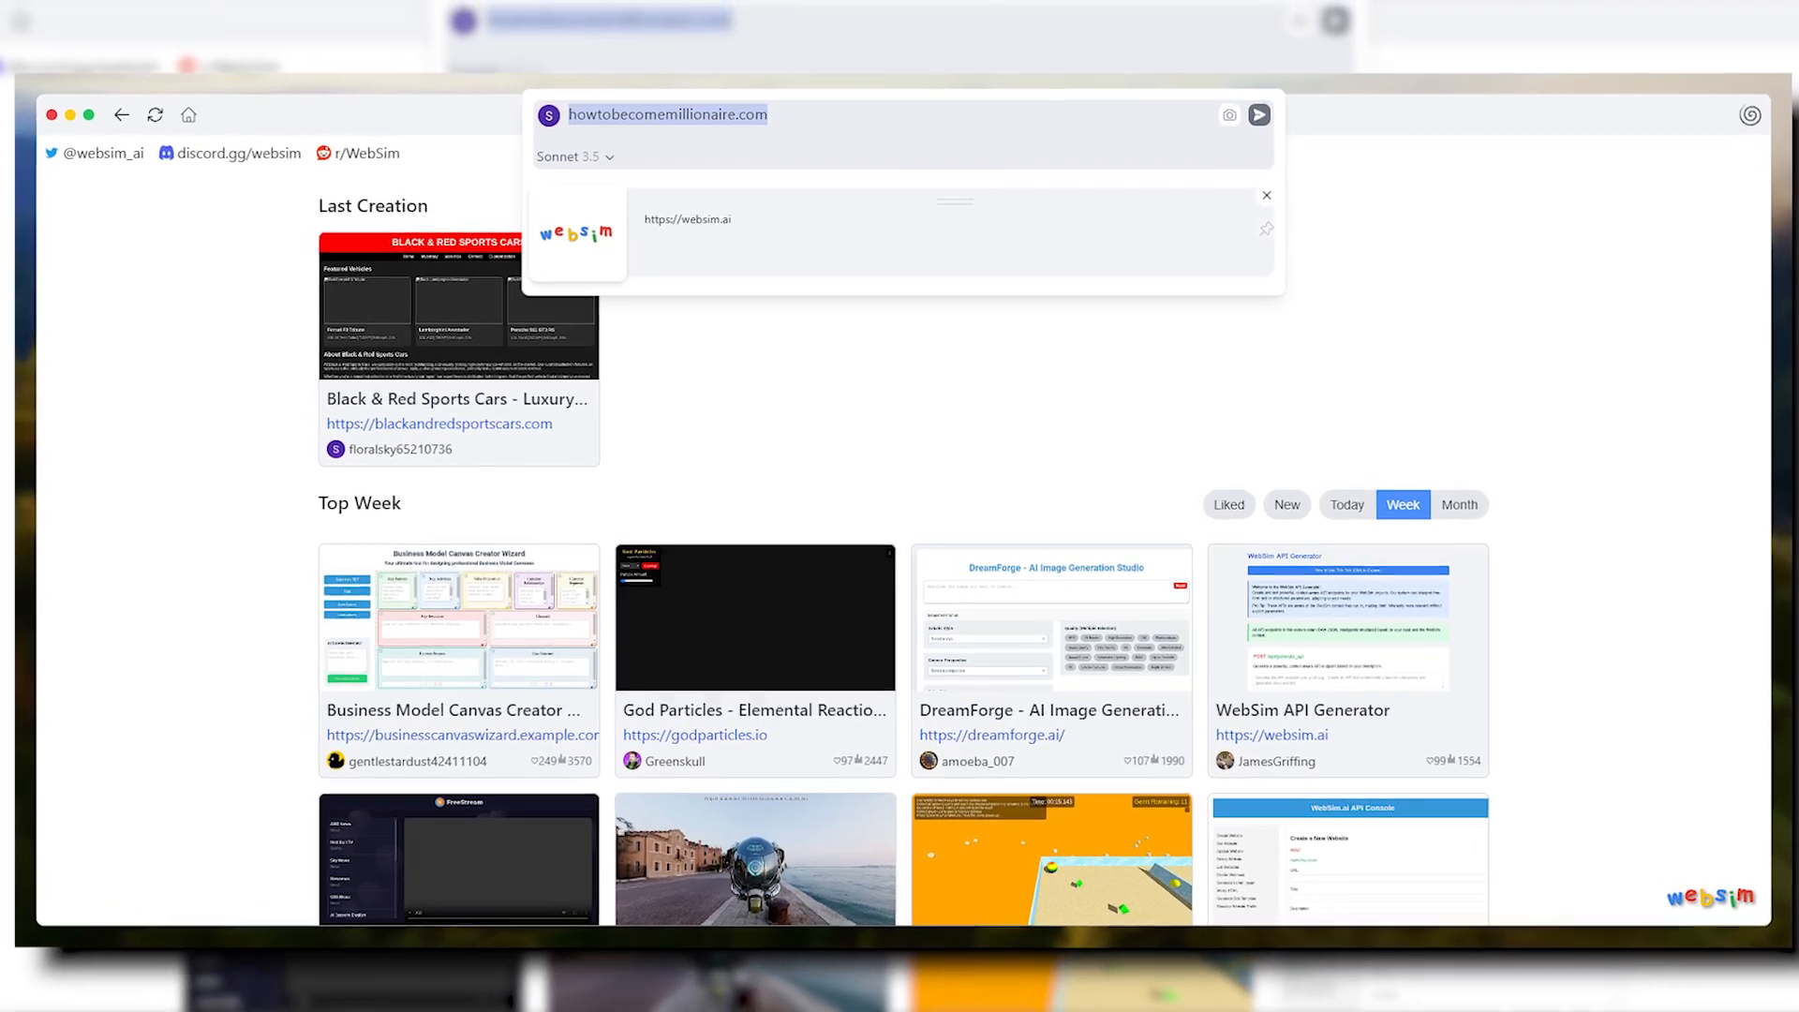
- Generate the howtobecomemillionaire.com site and review it down to testimonials, mindset tips and resources
click(1257, 114)
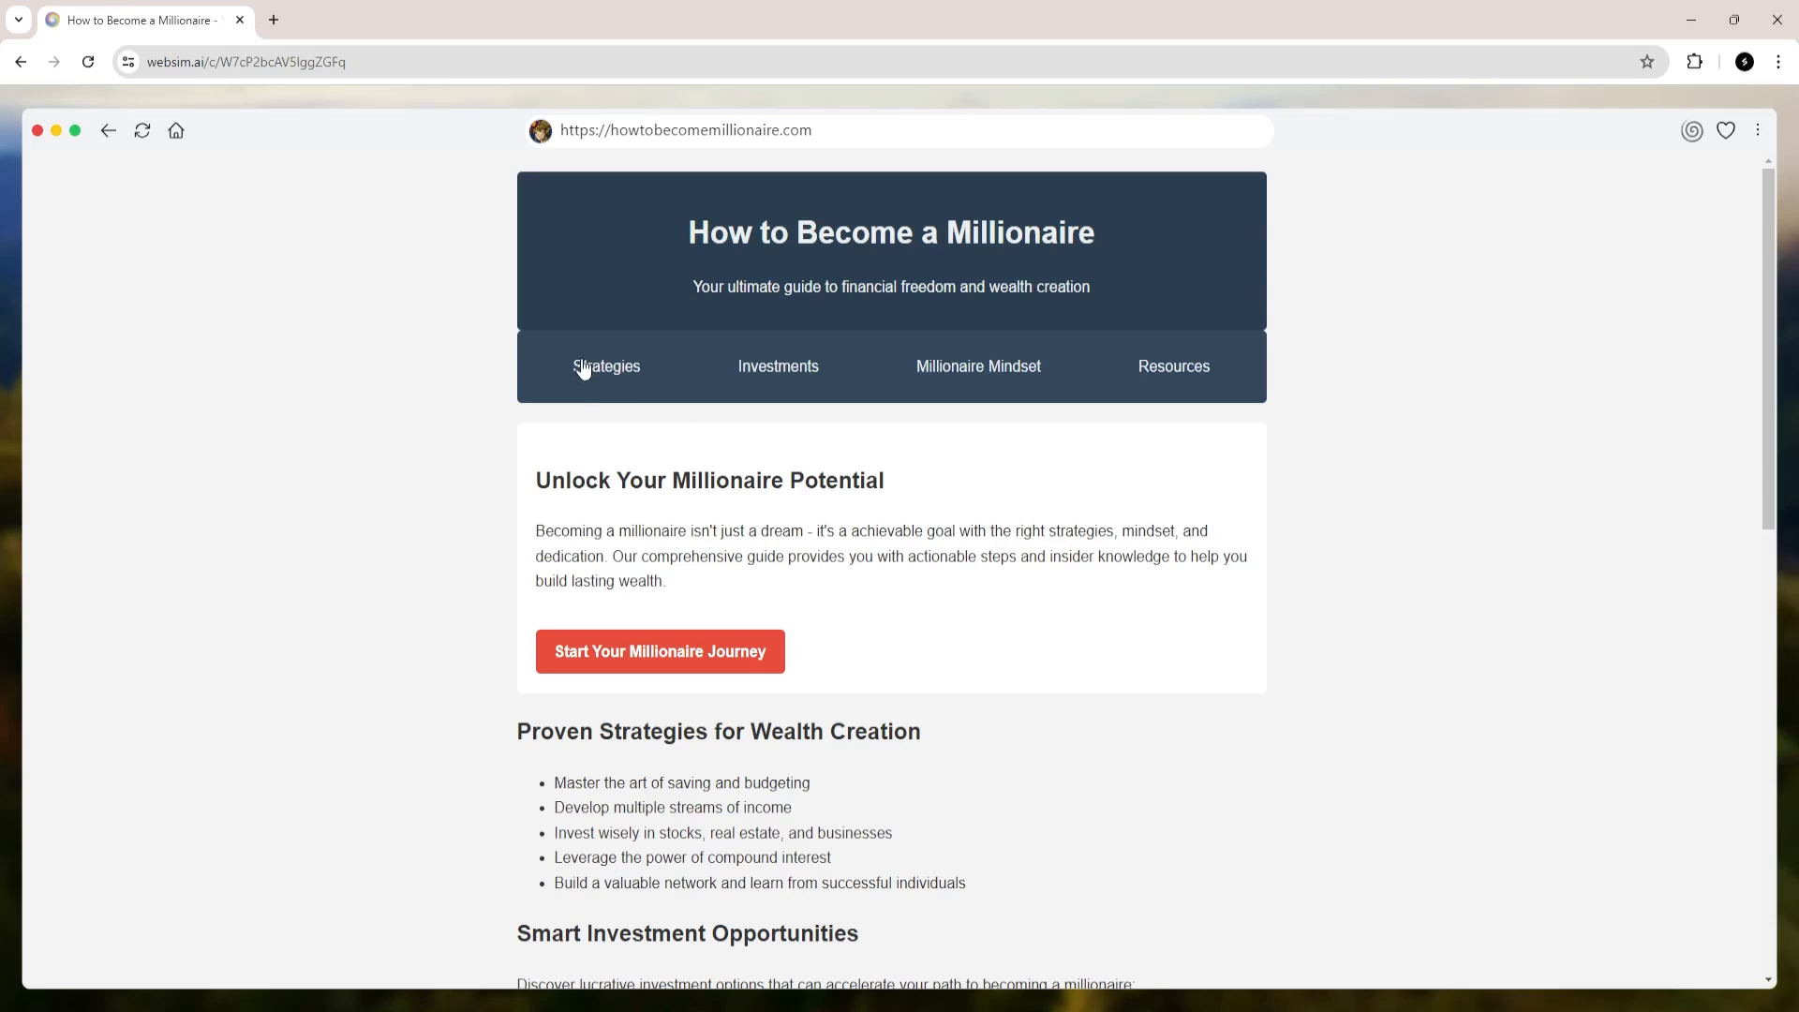
mouse_move(892, 375)
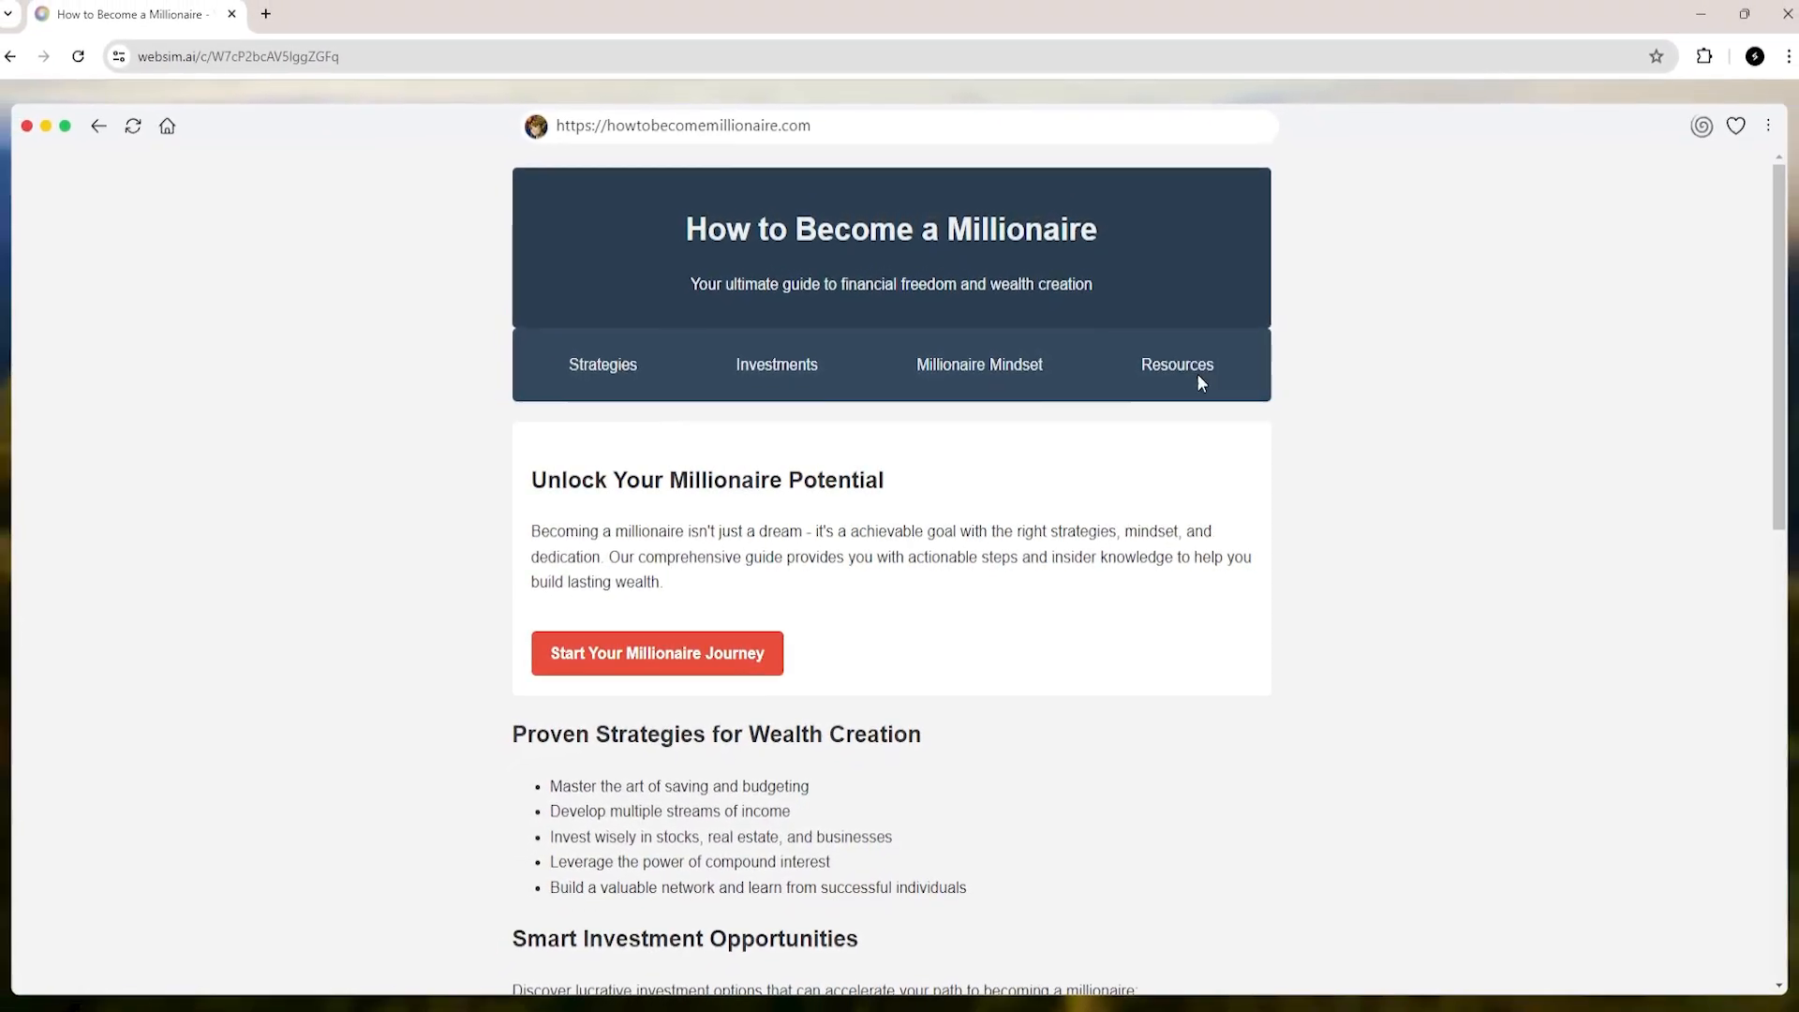
scroll(down, 3)
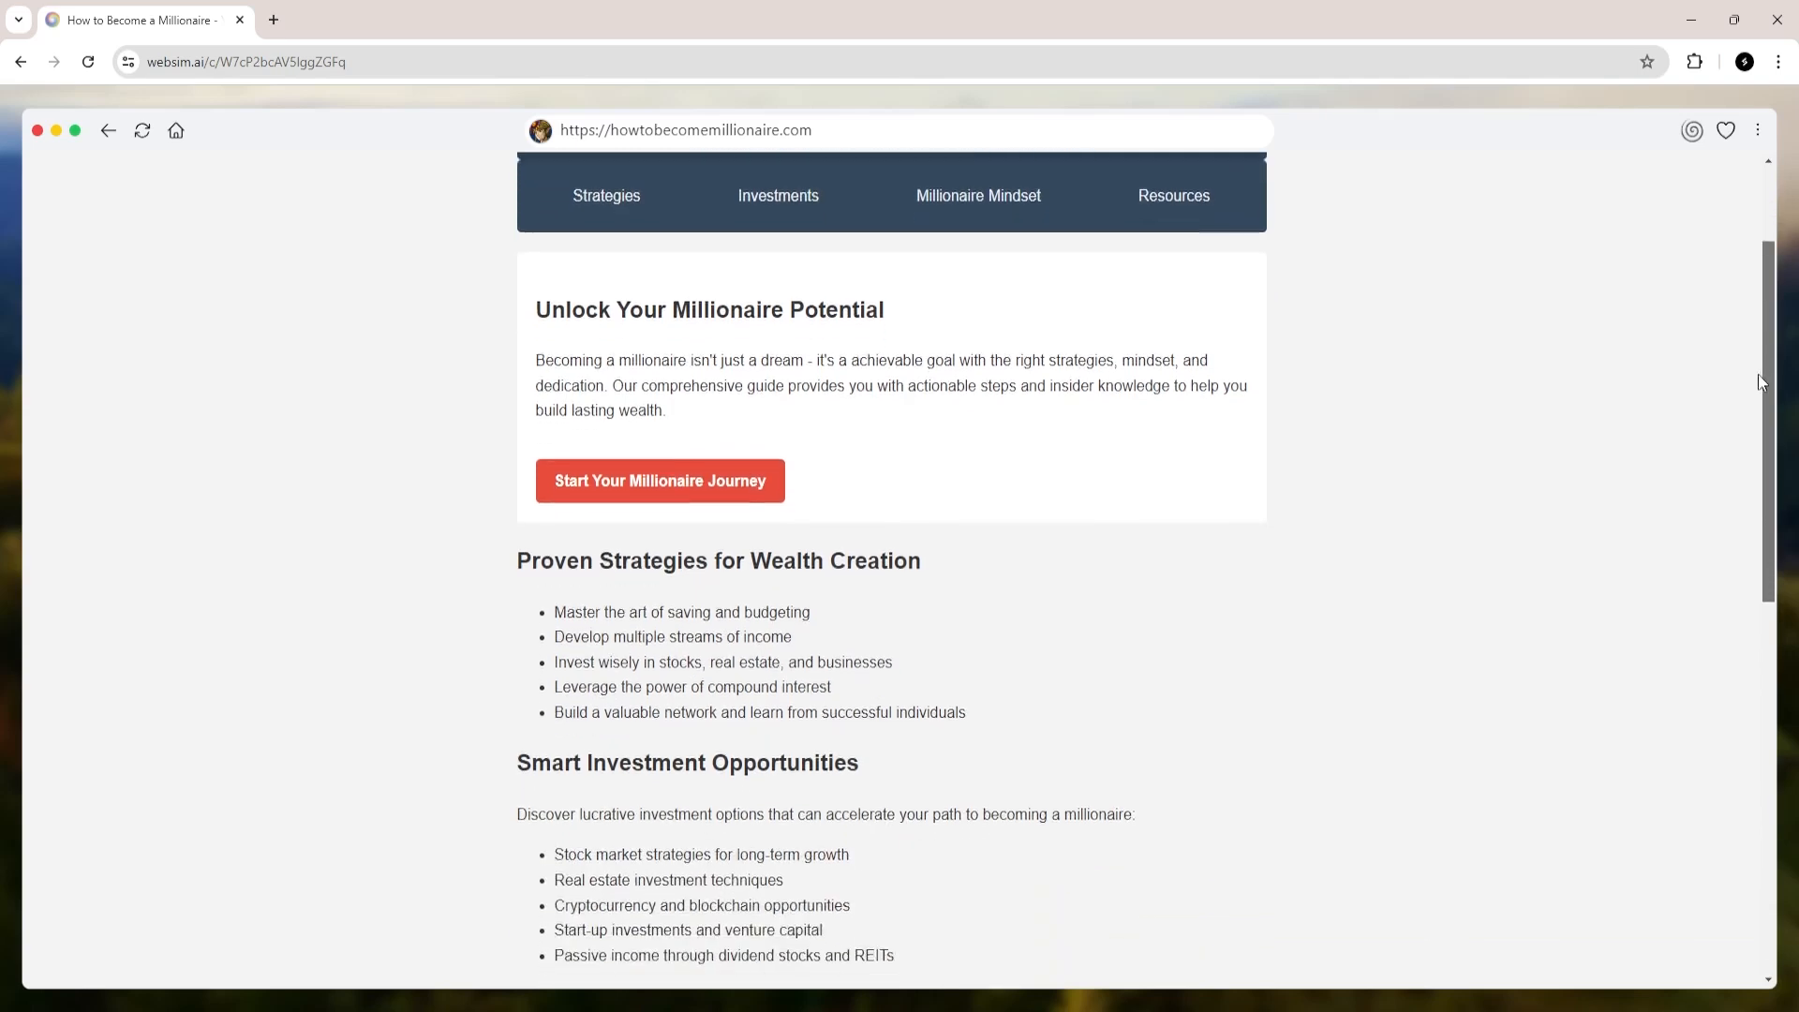
scroll(down, 3)
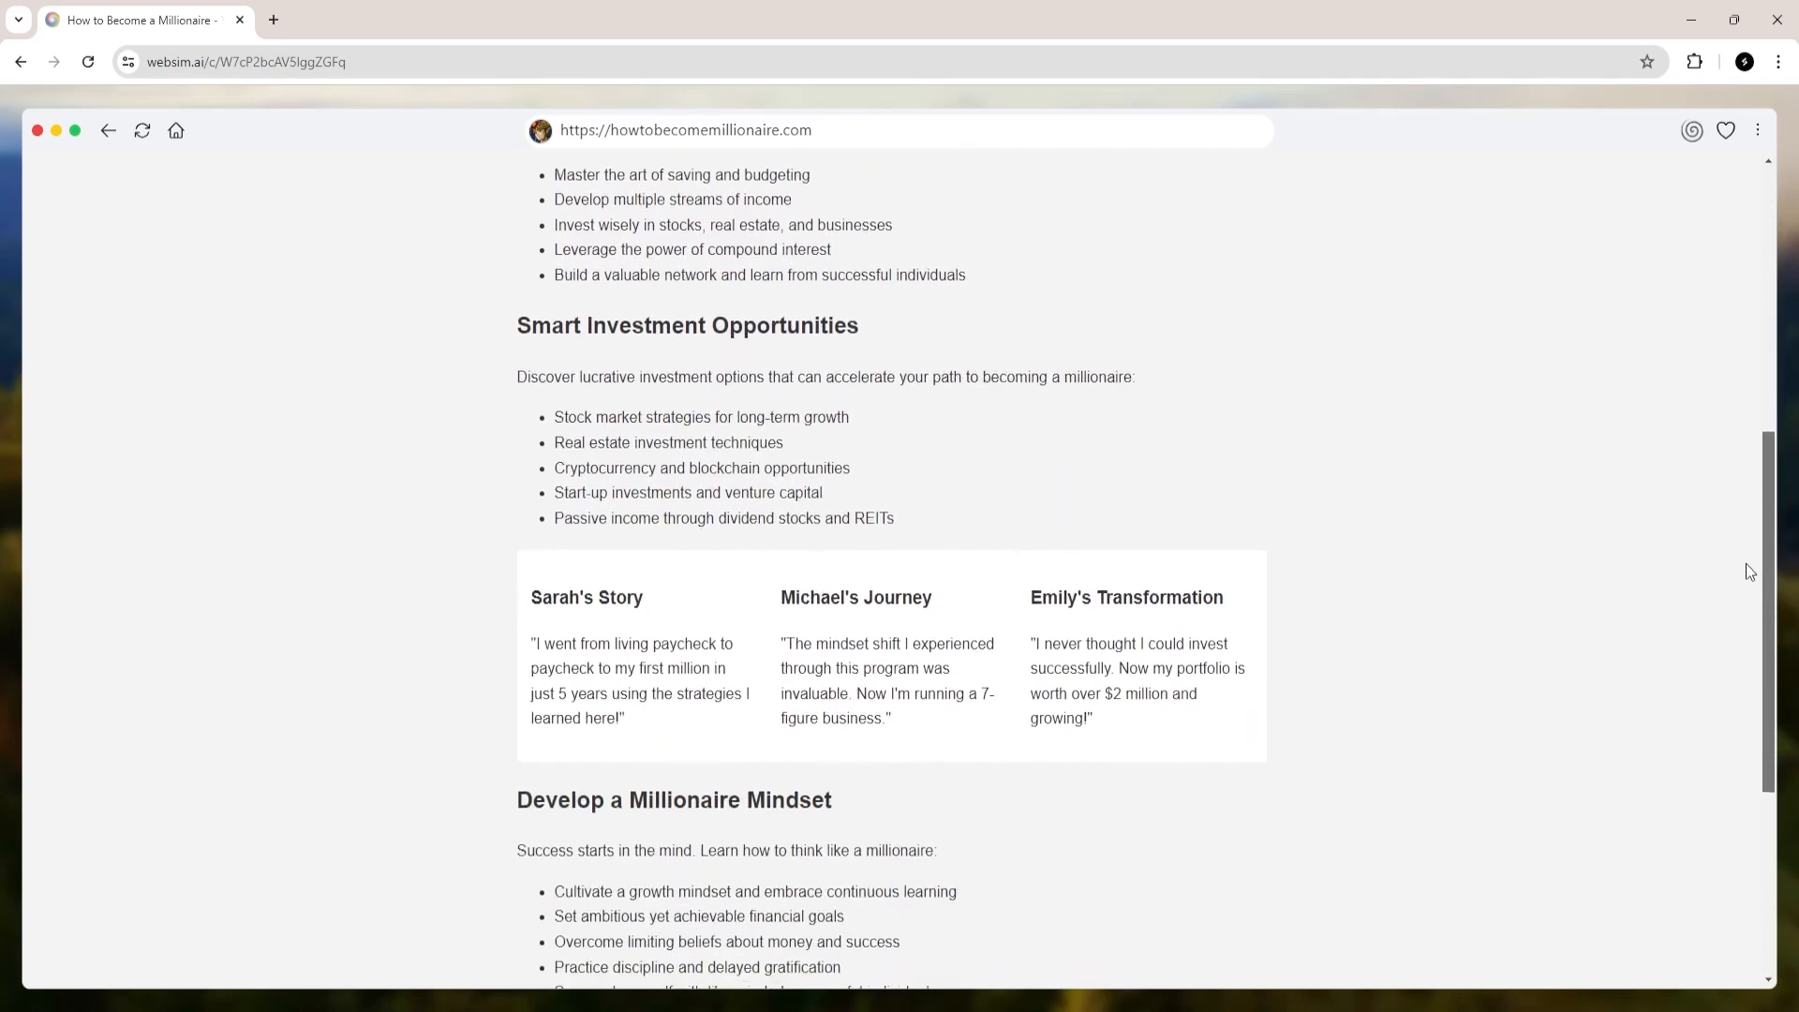
scroll(down, 3)
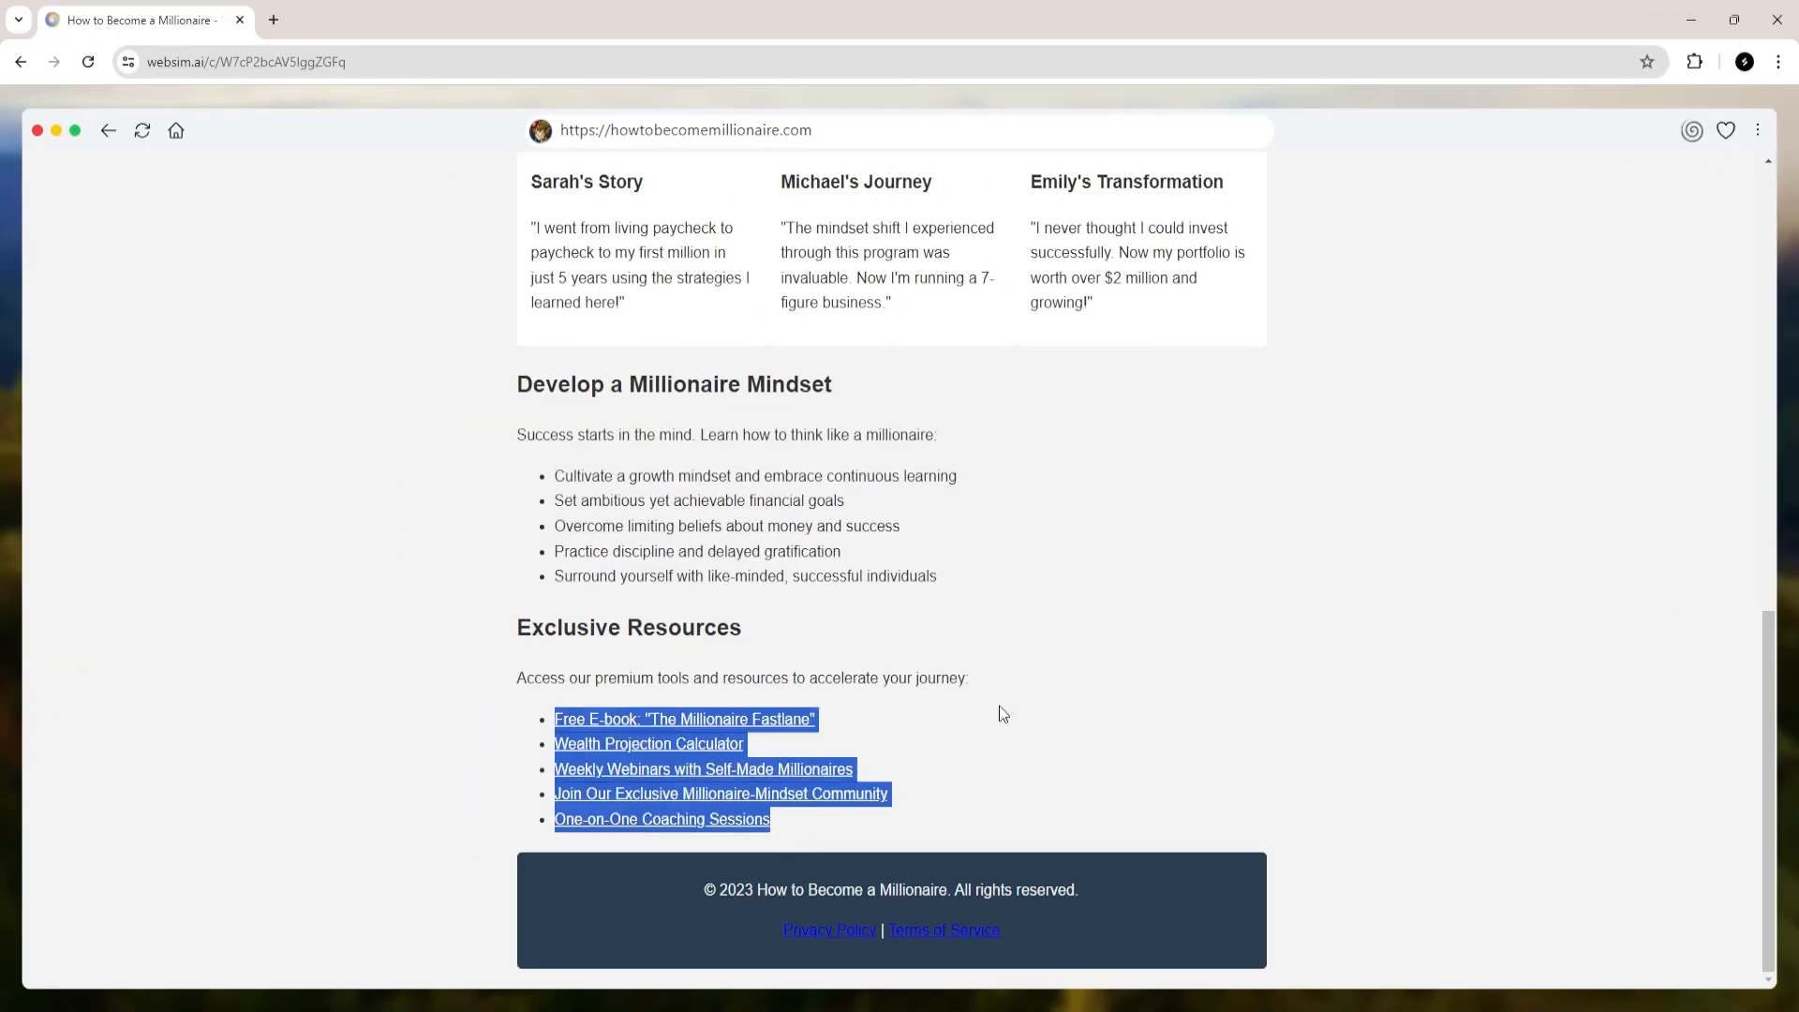
- Follow the Free E-book 'The Millionaire Fastlane' link and review its download form page
click(662, 729)
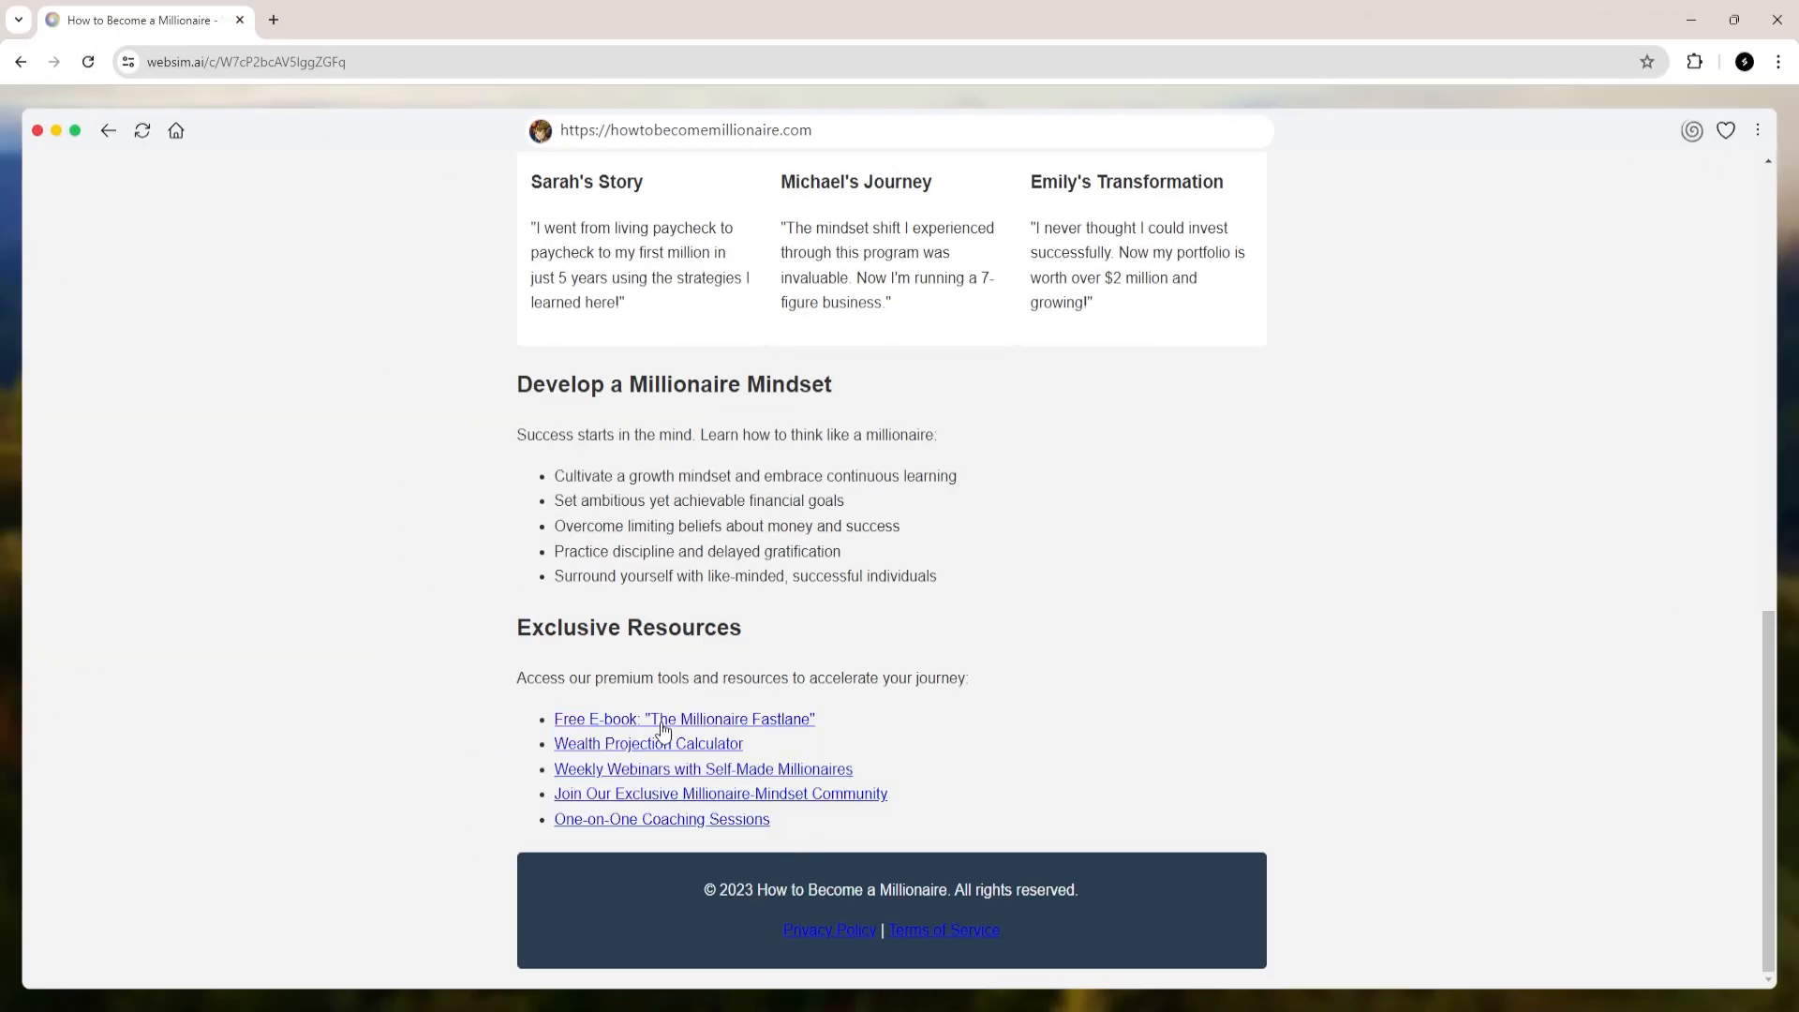
click(684, 718)
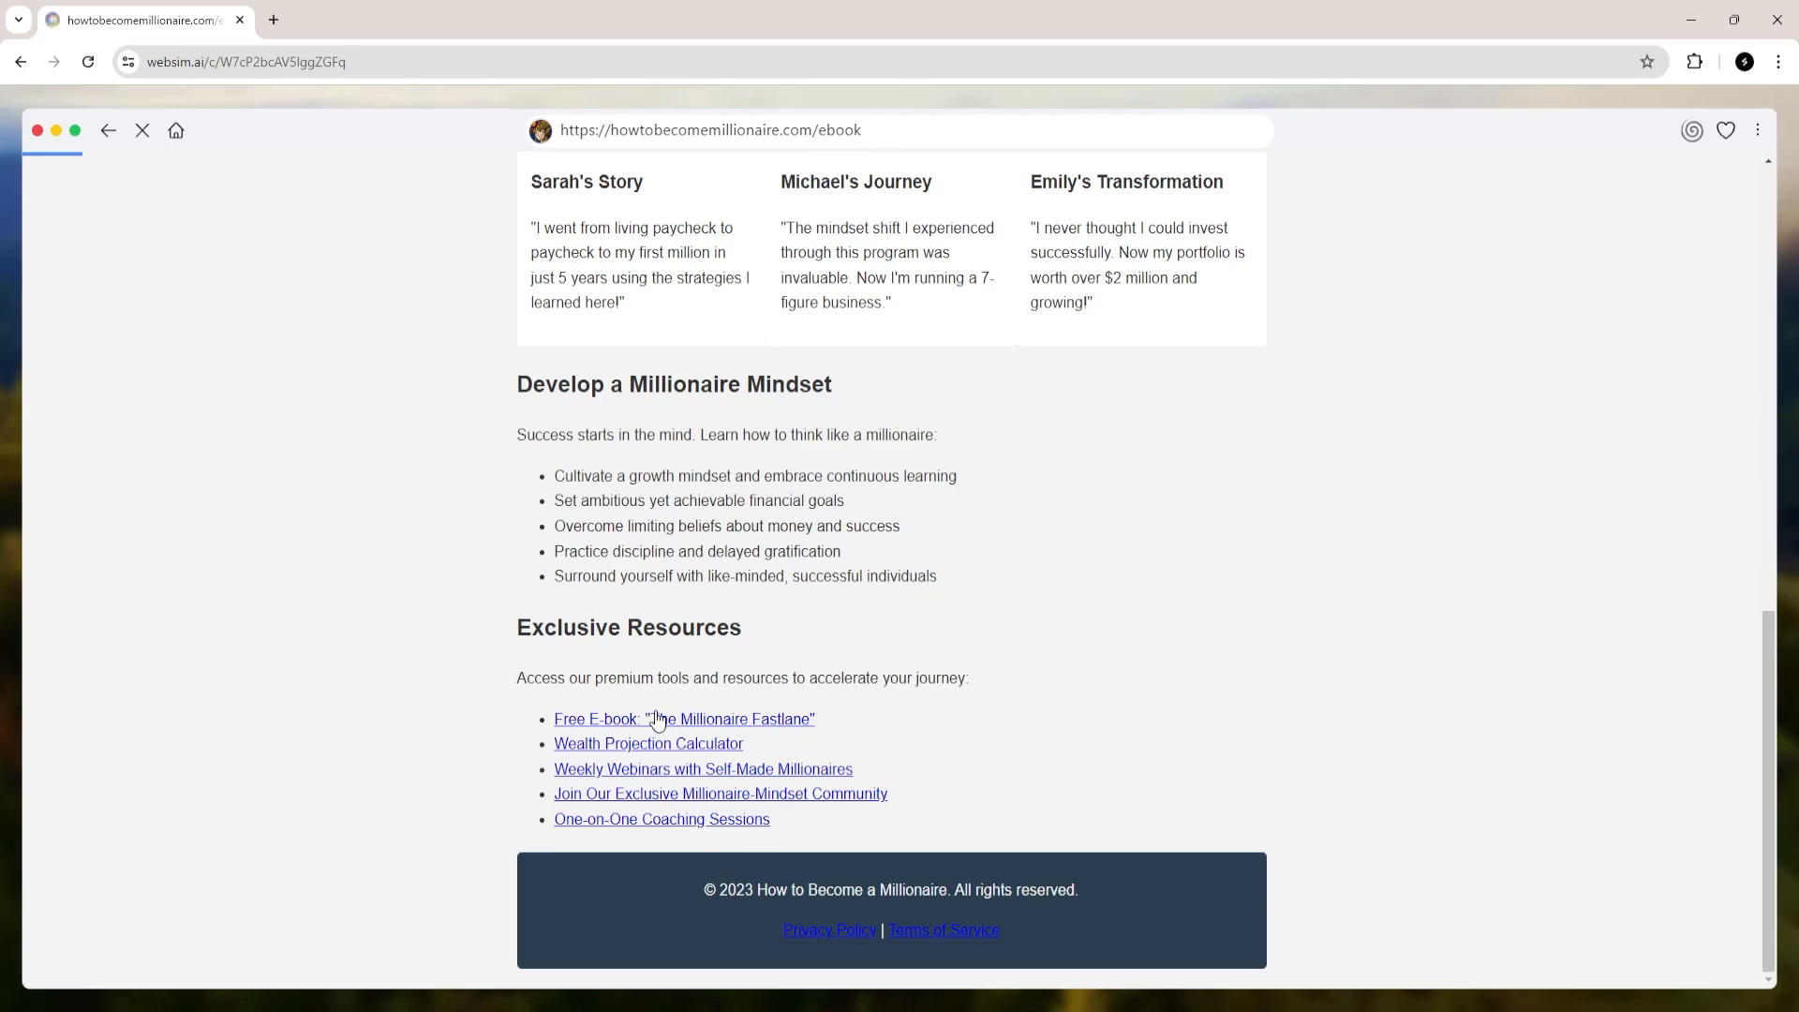
click(684, 719)
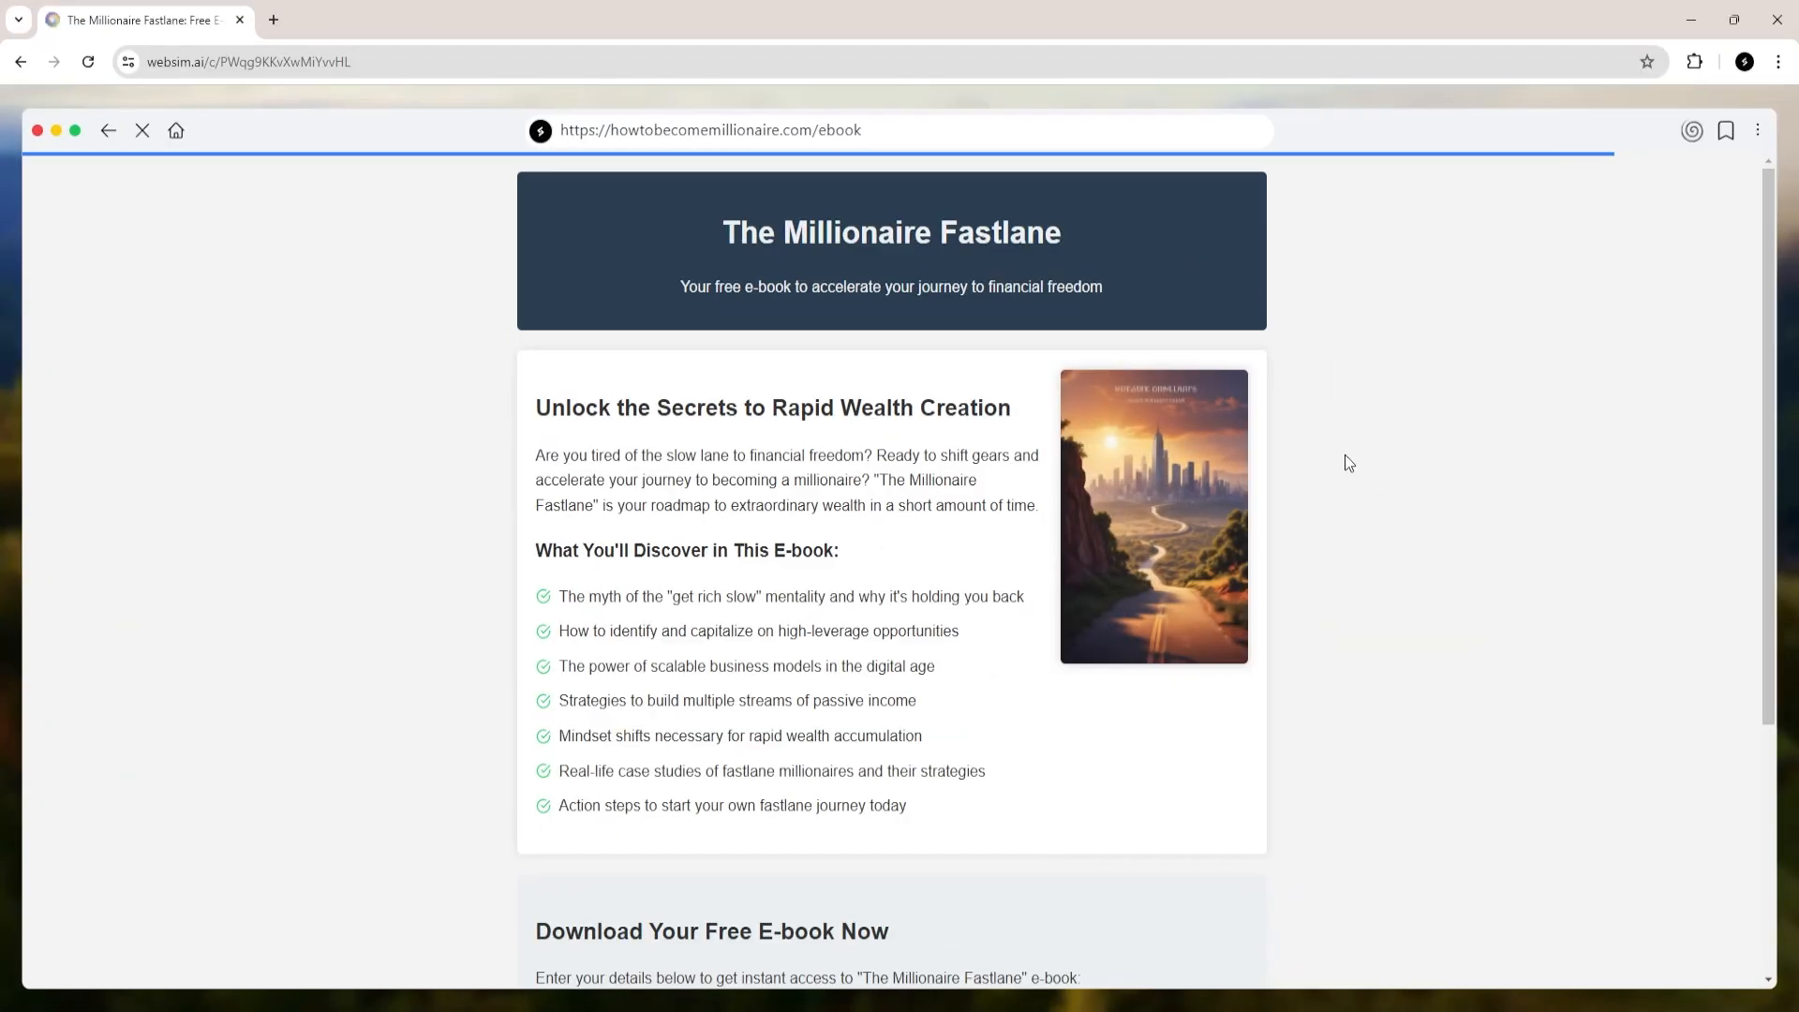
scroll(down, 3)
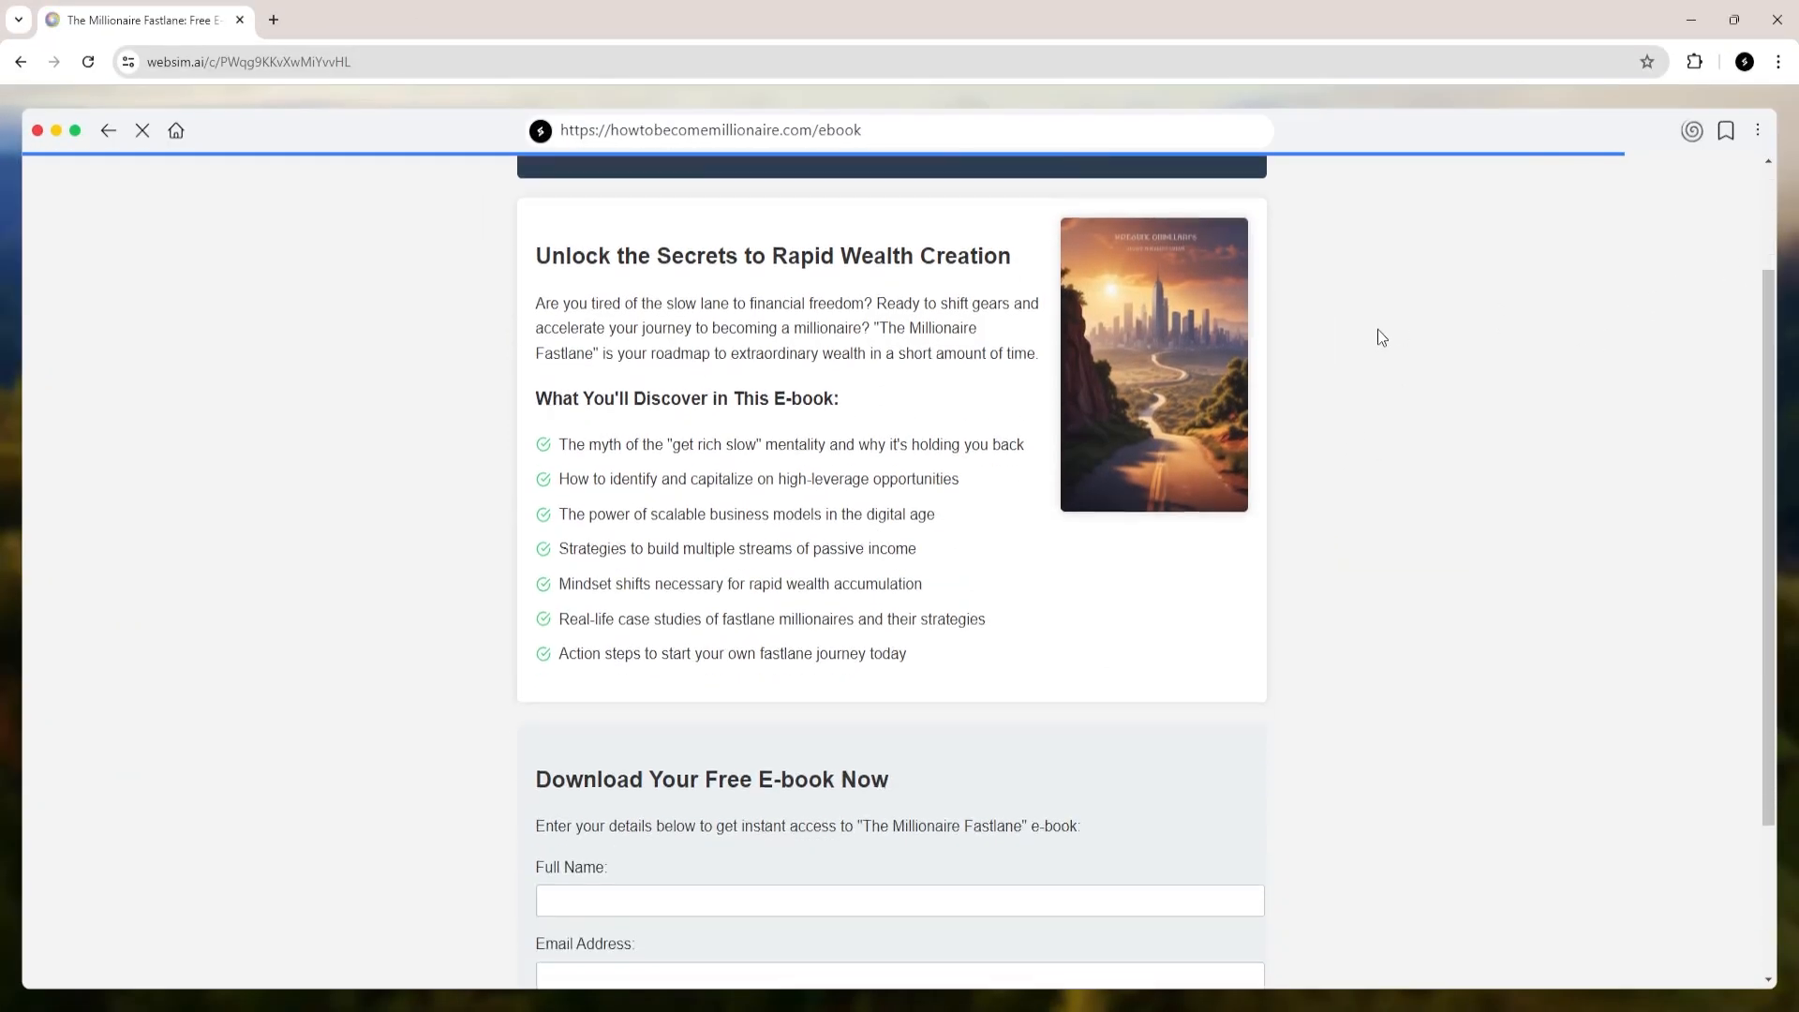
scroll(down, 3)
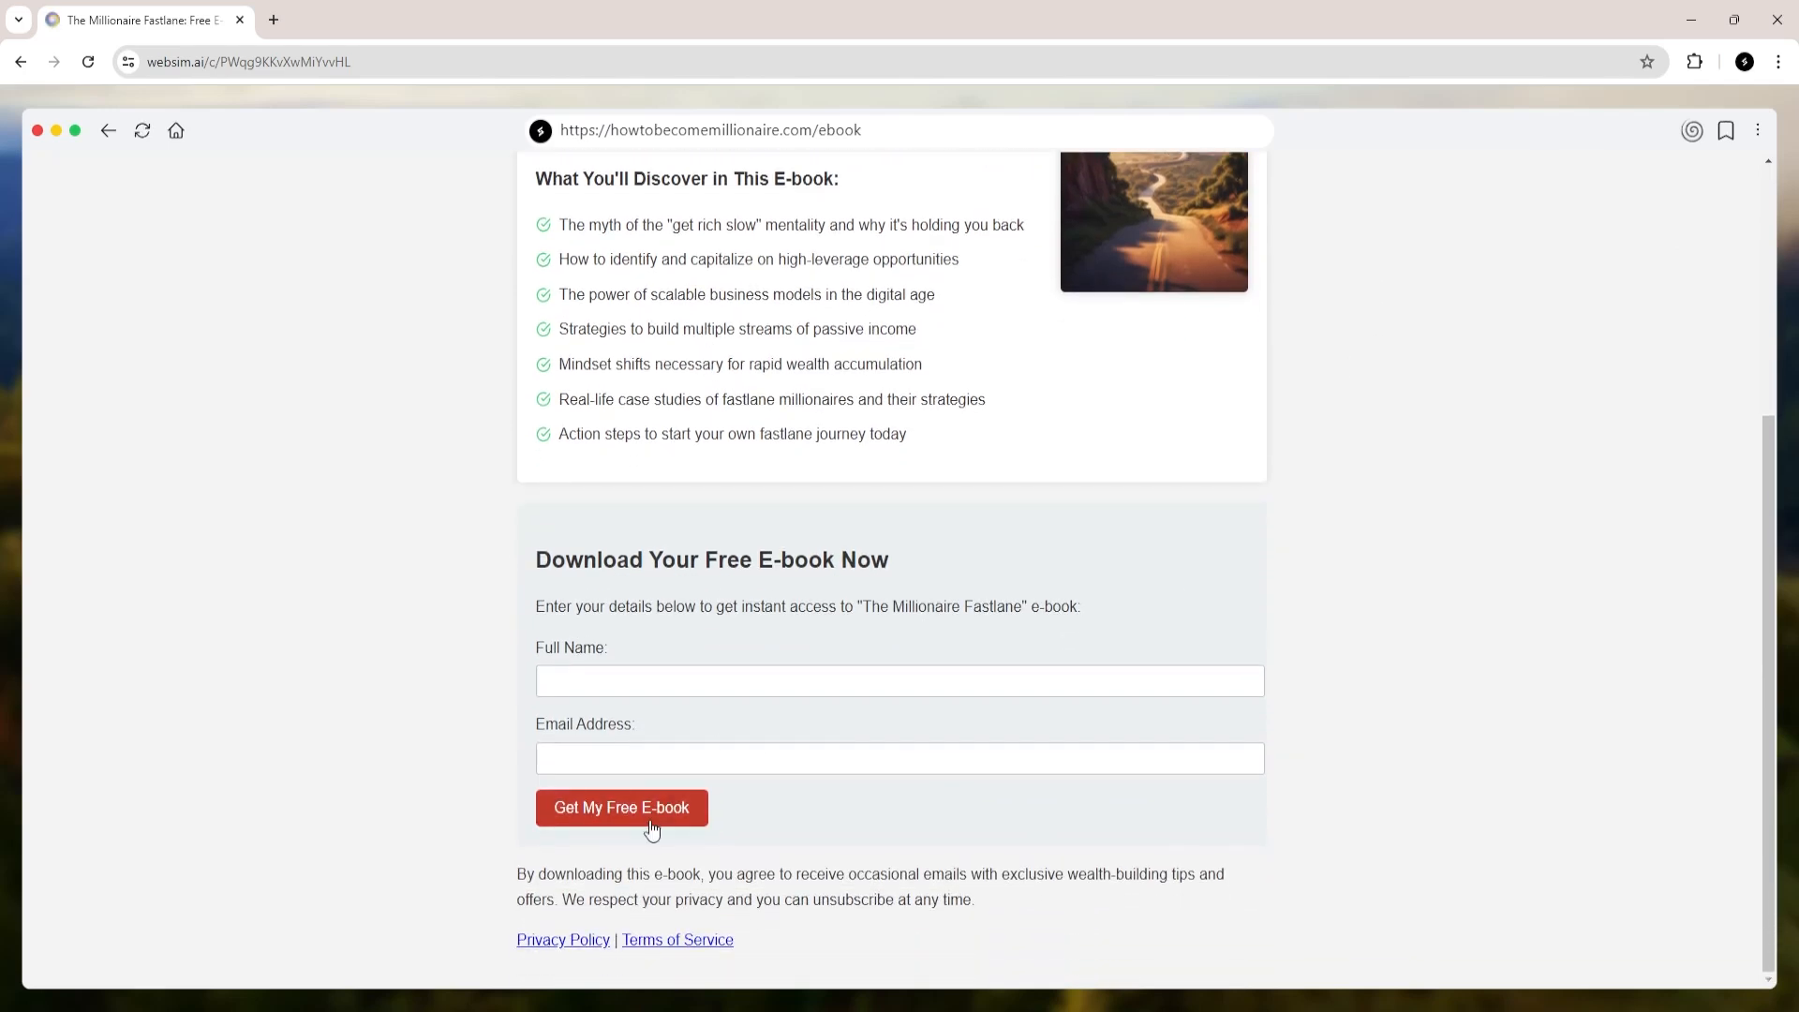
scroll(up, 3)
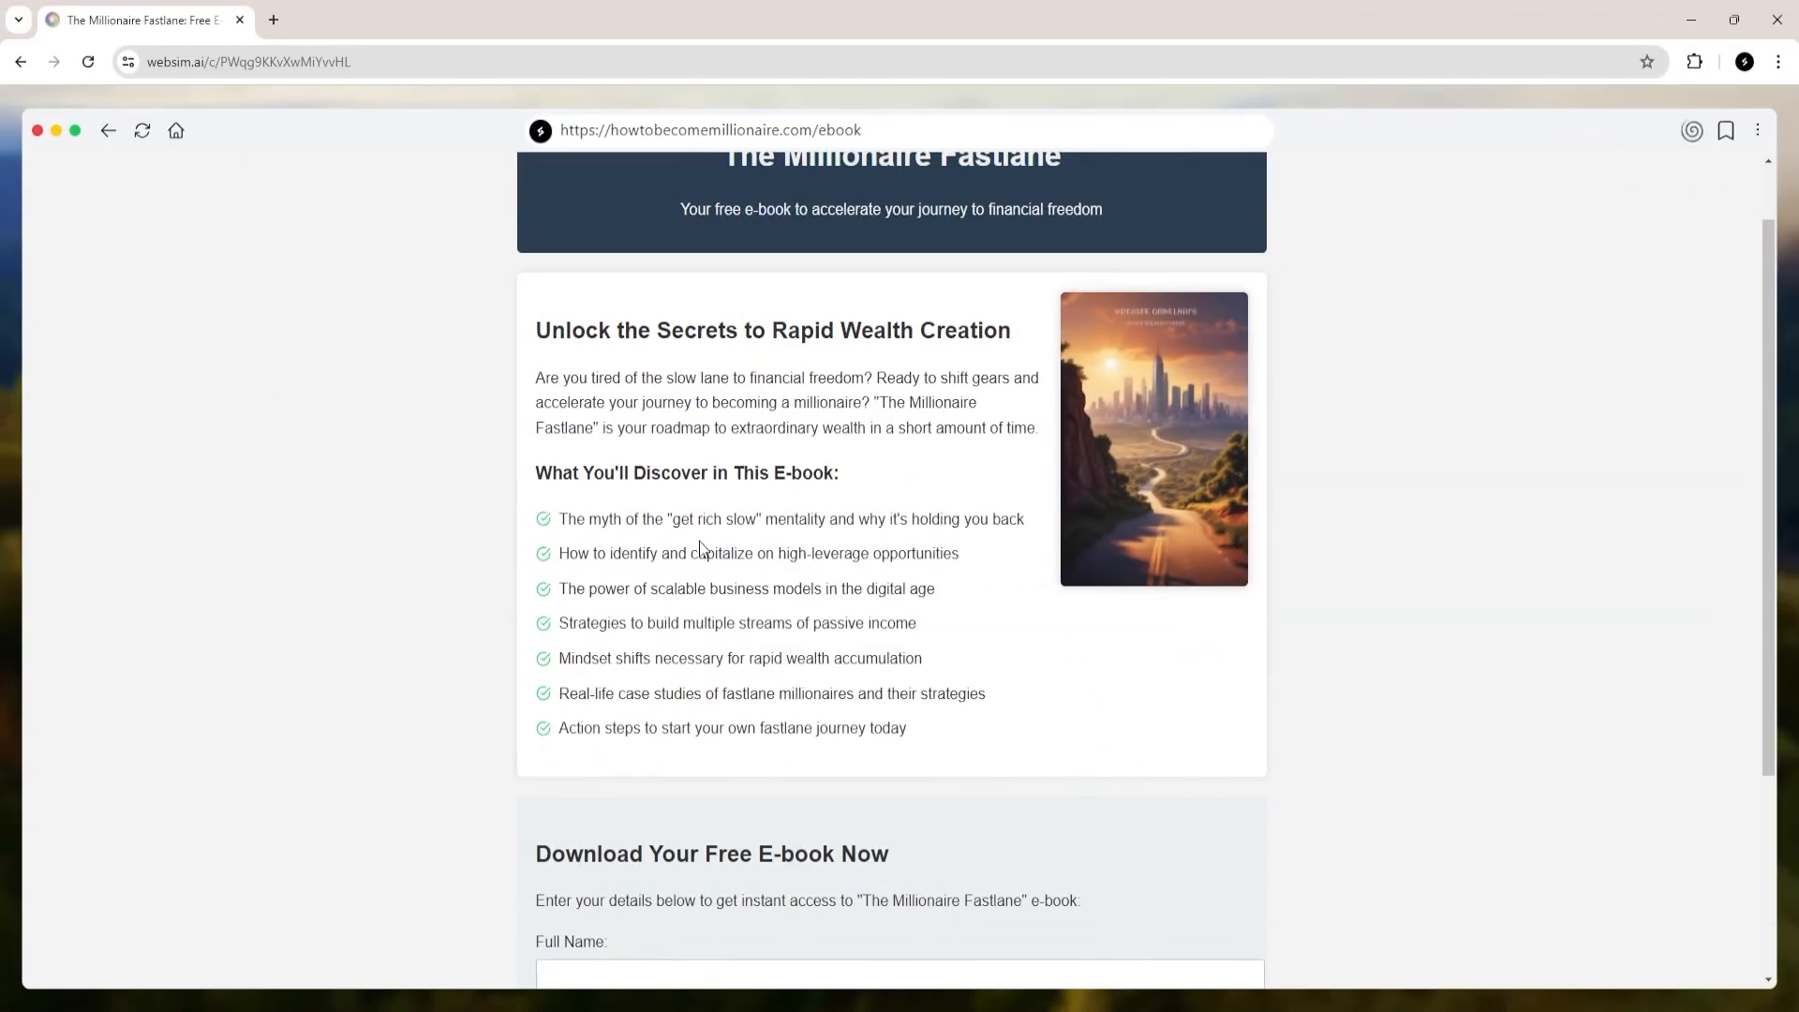
scroll(up, 3)
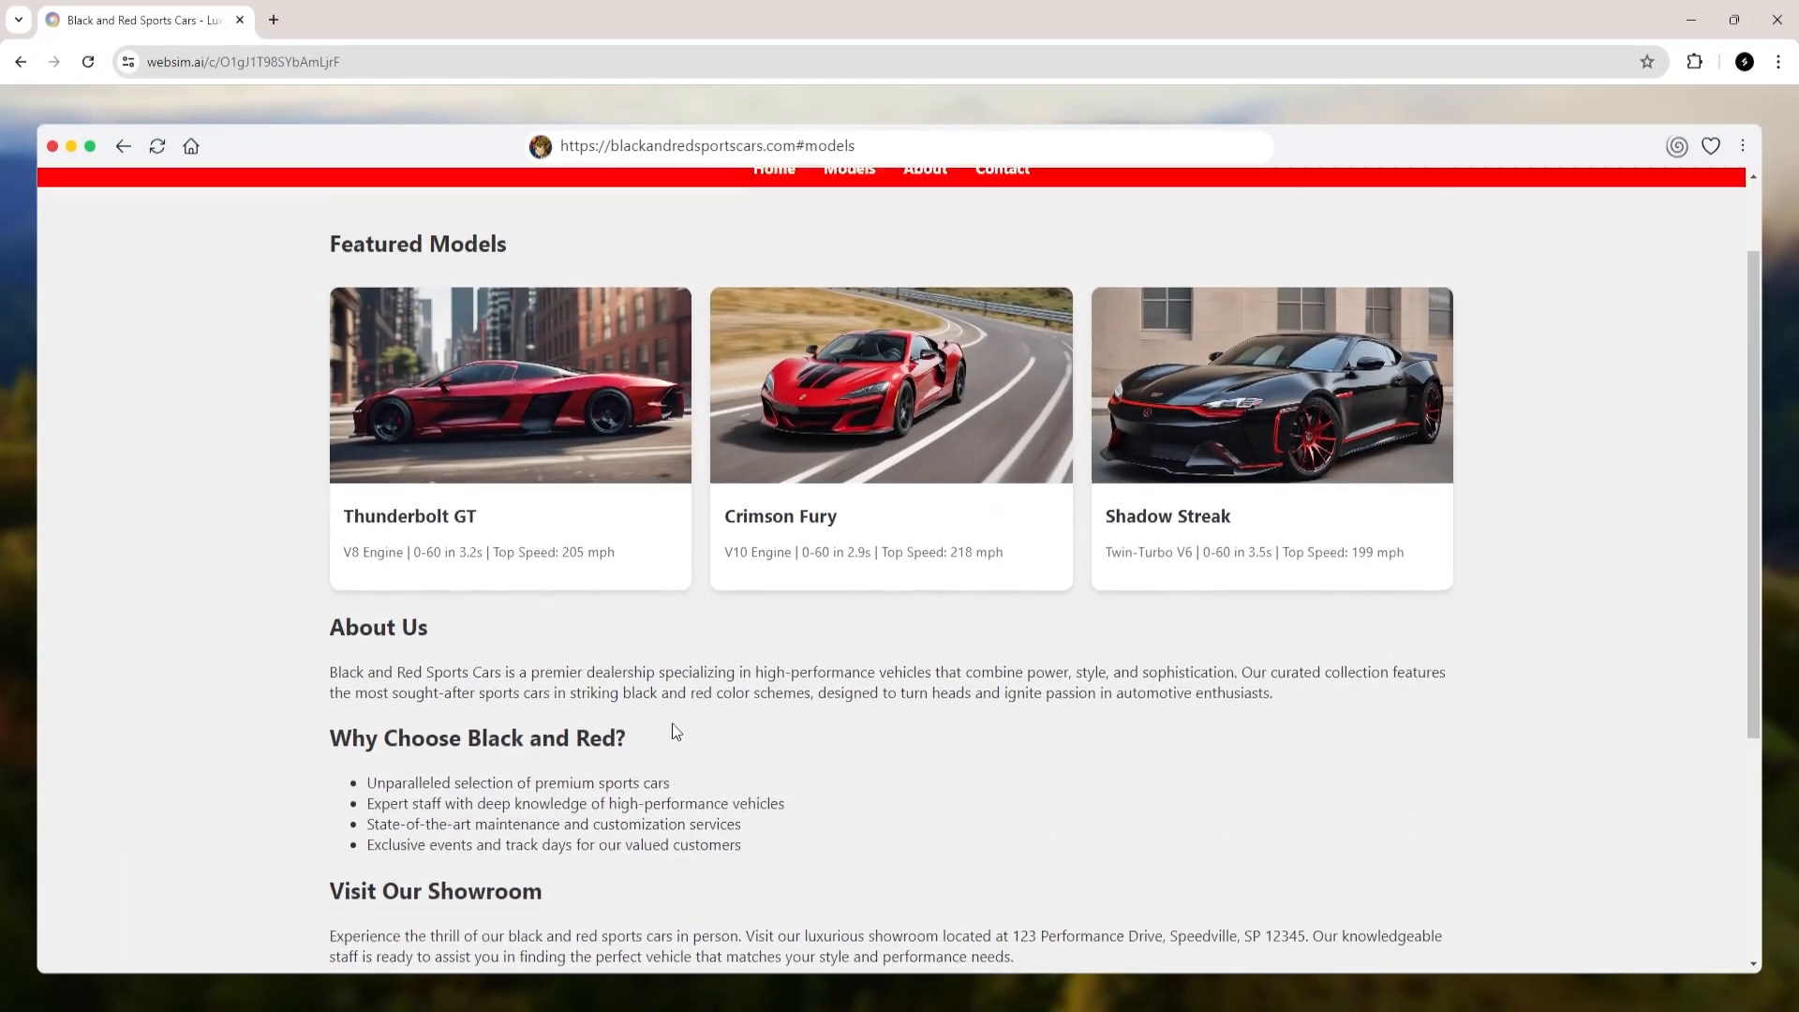
scroll(up, 3)
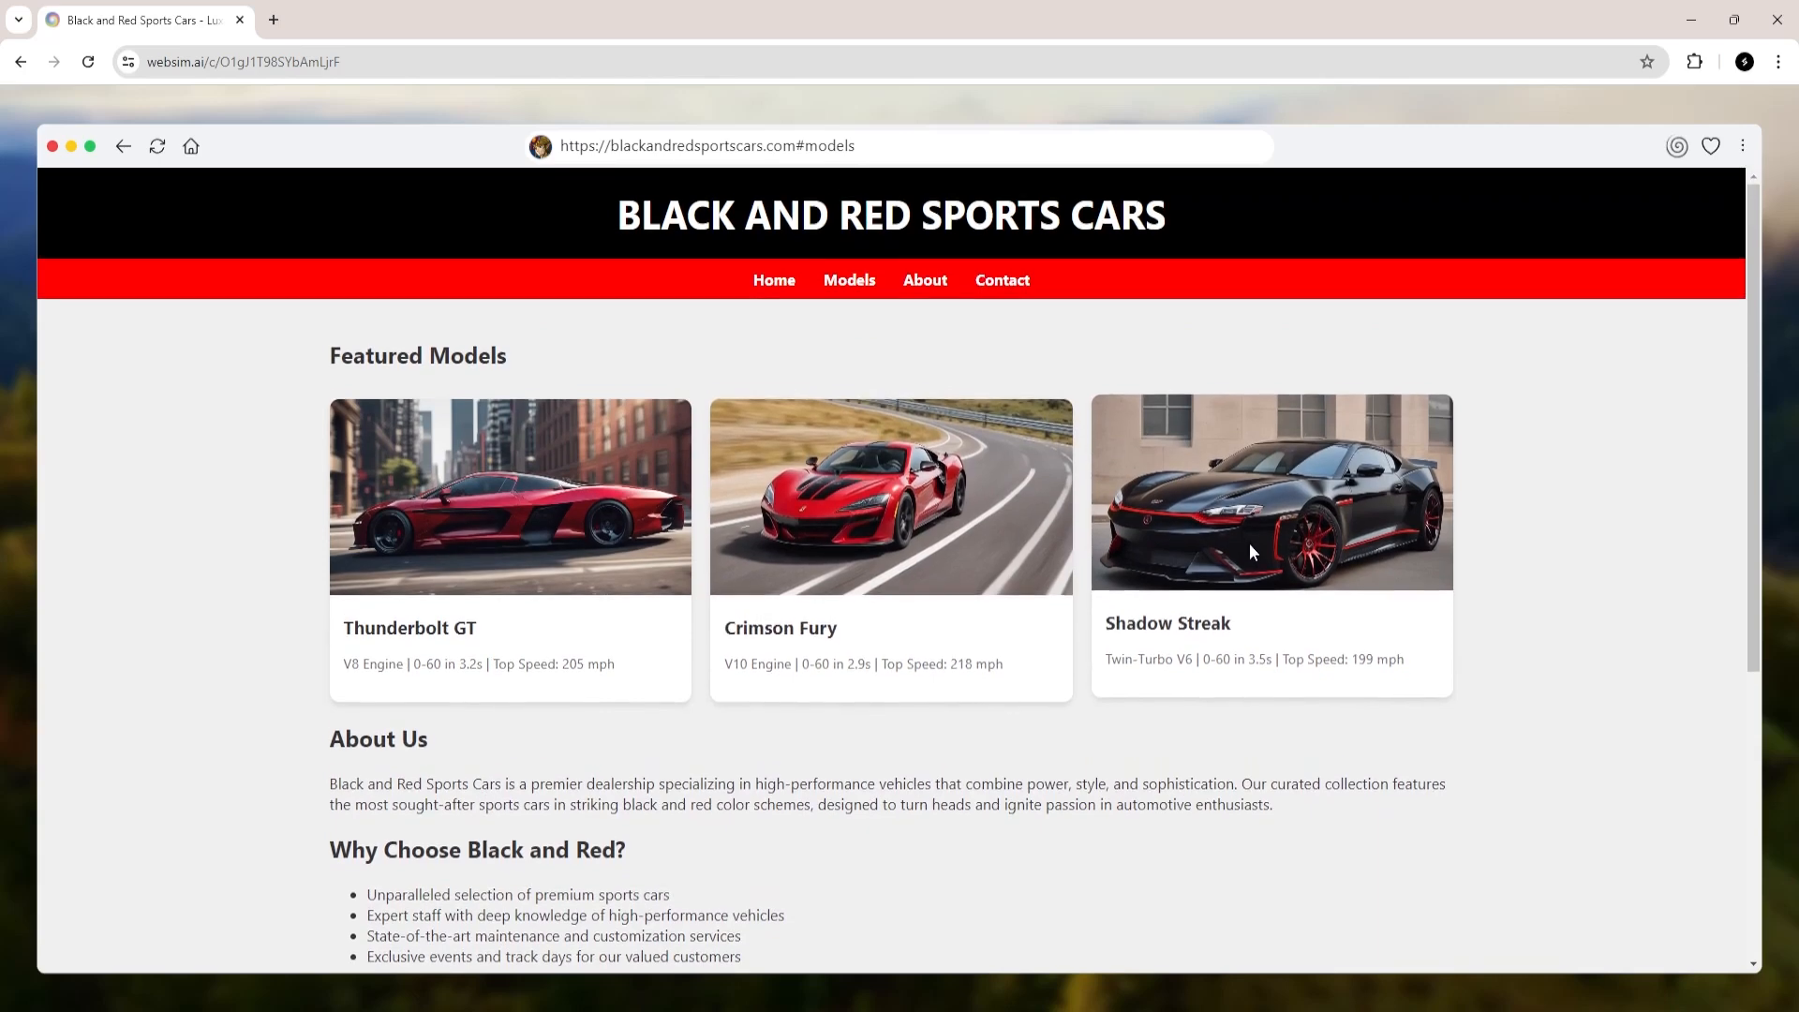
mouse_move(706, 744)
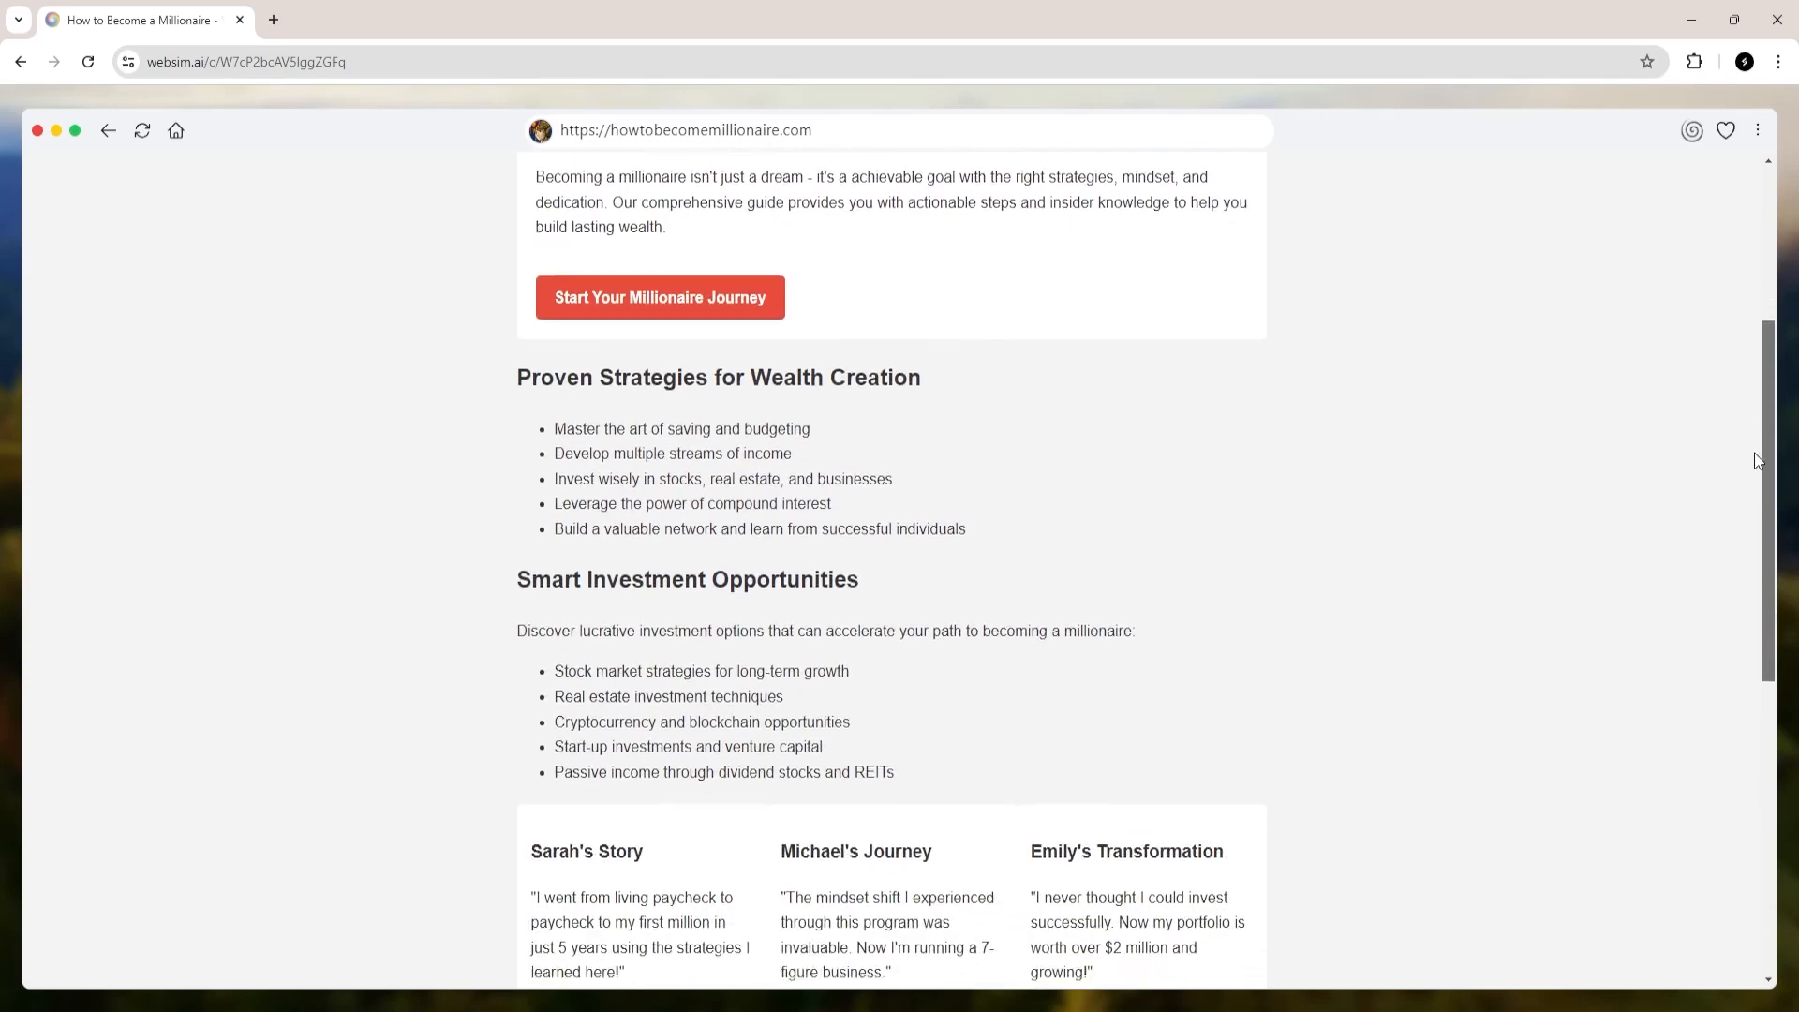
scroll(down, 3)
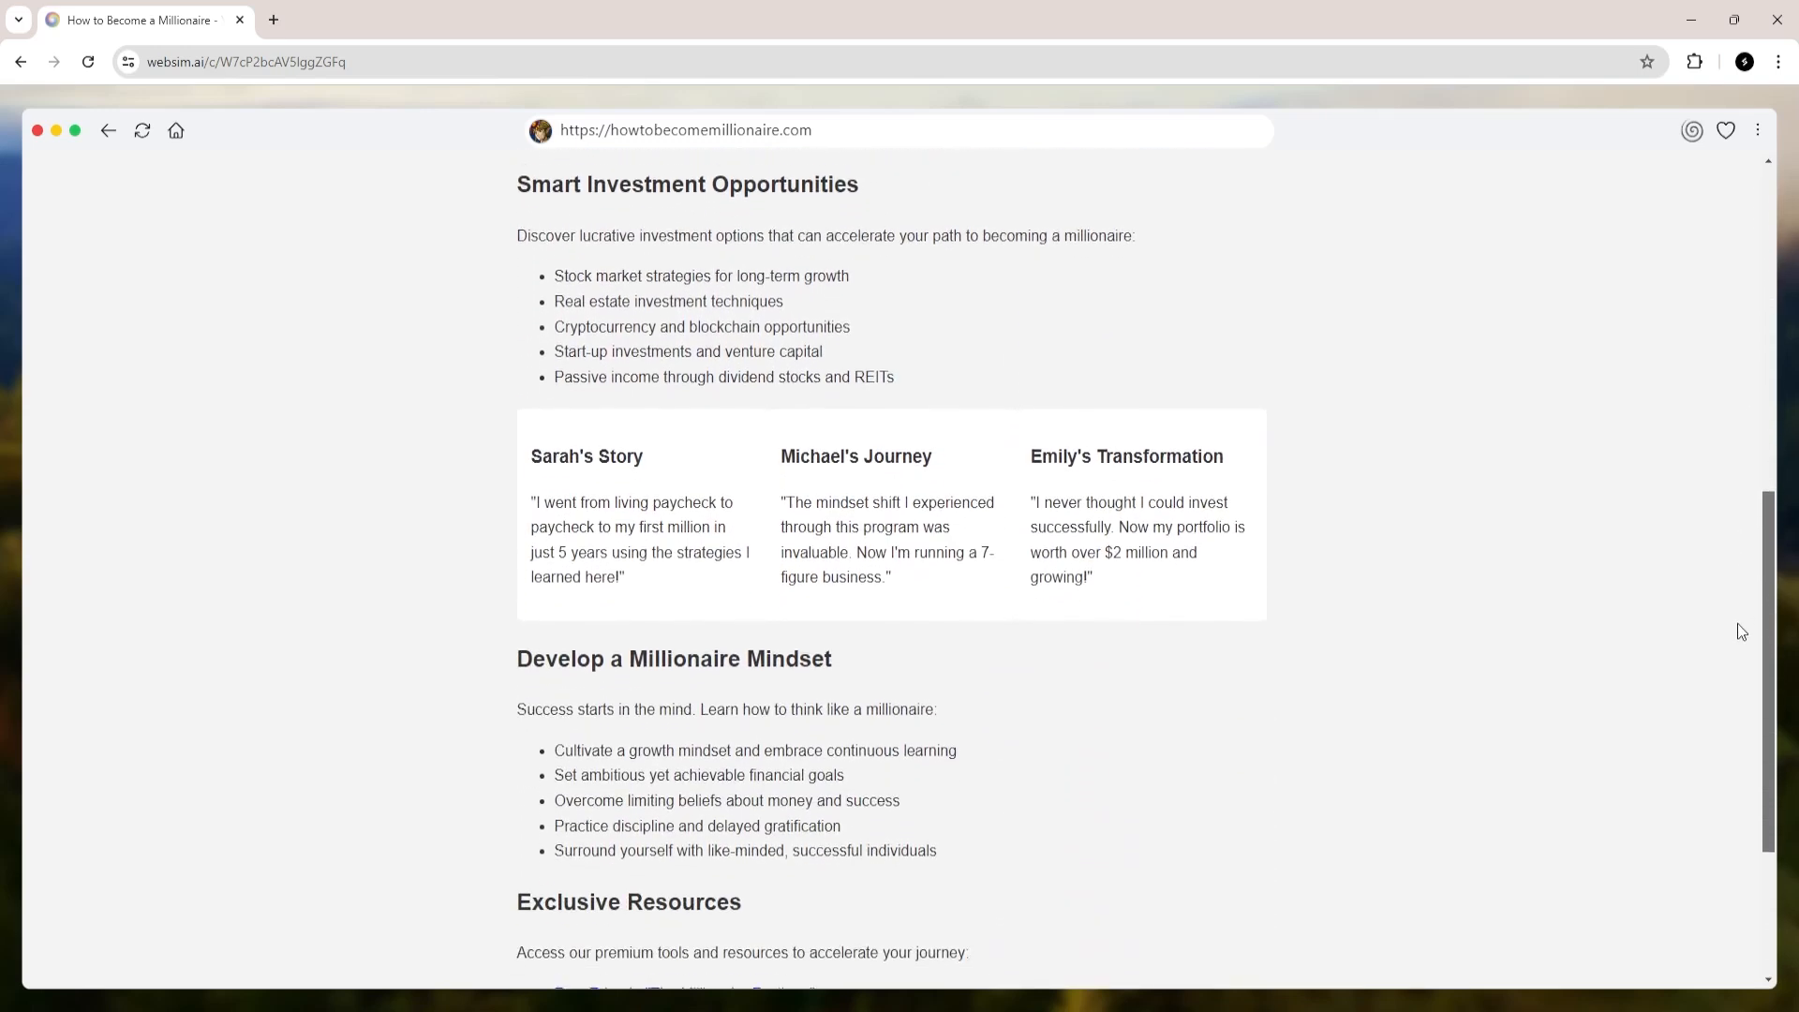
scroll(down, 3)
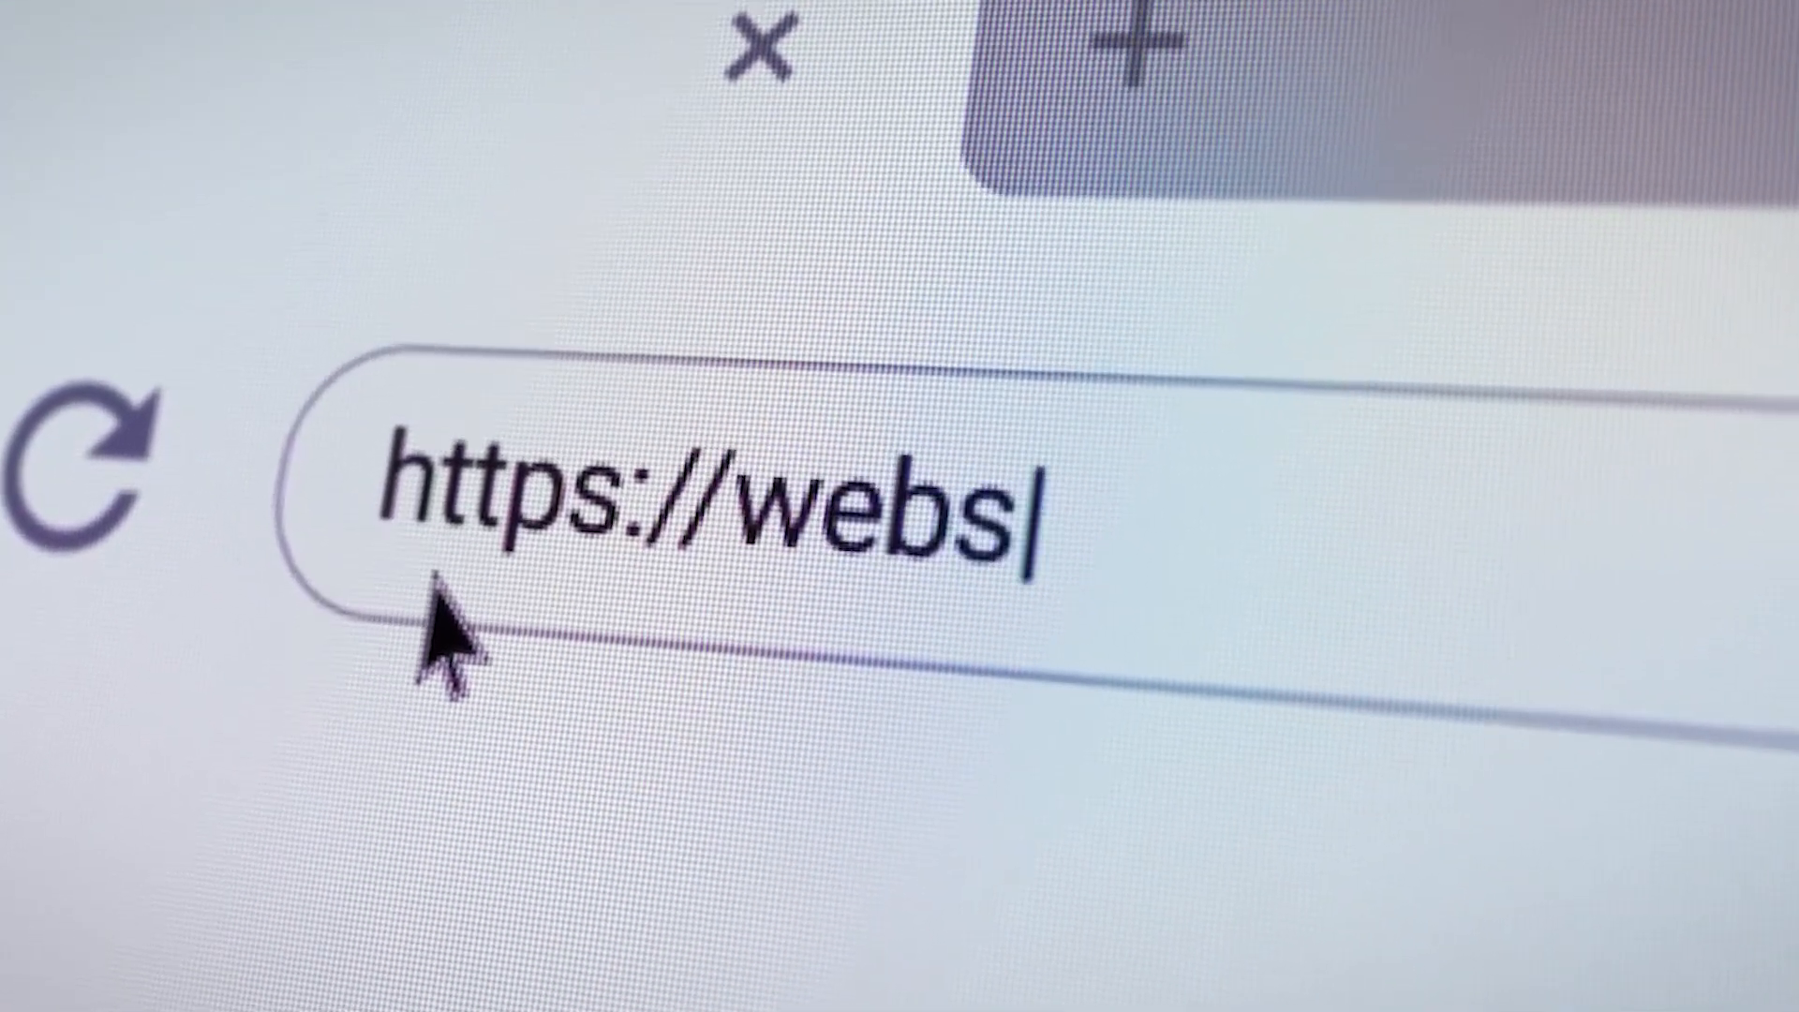
key(Return)
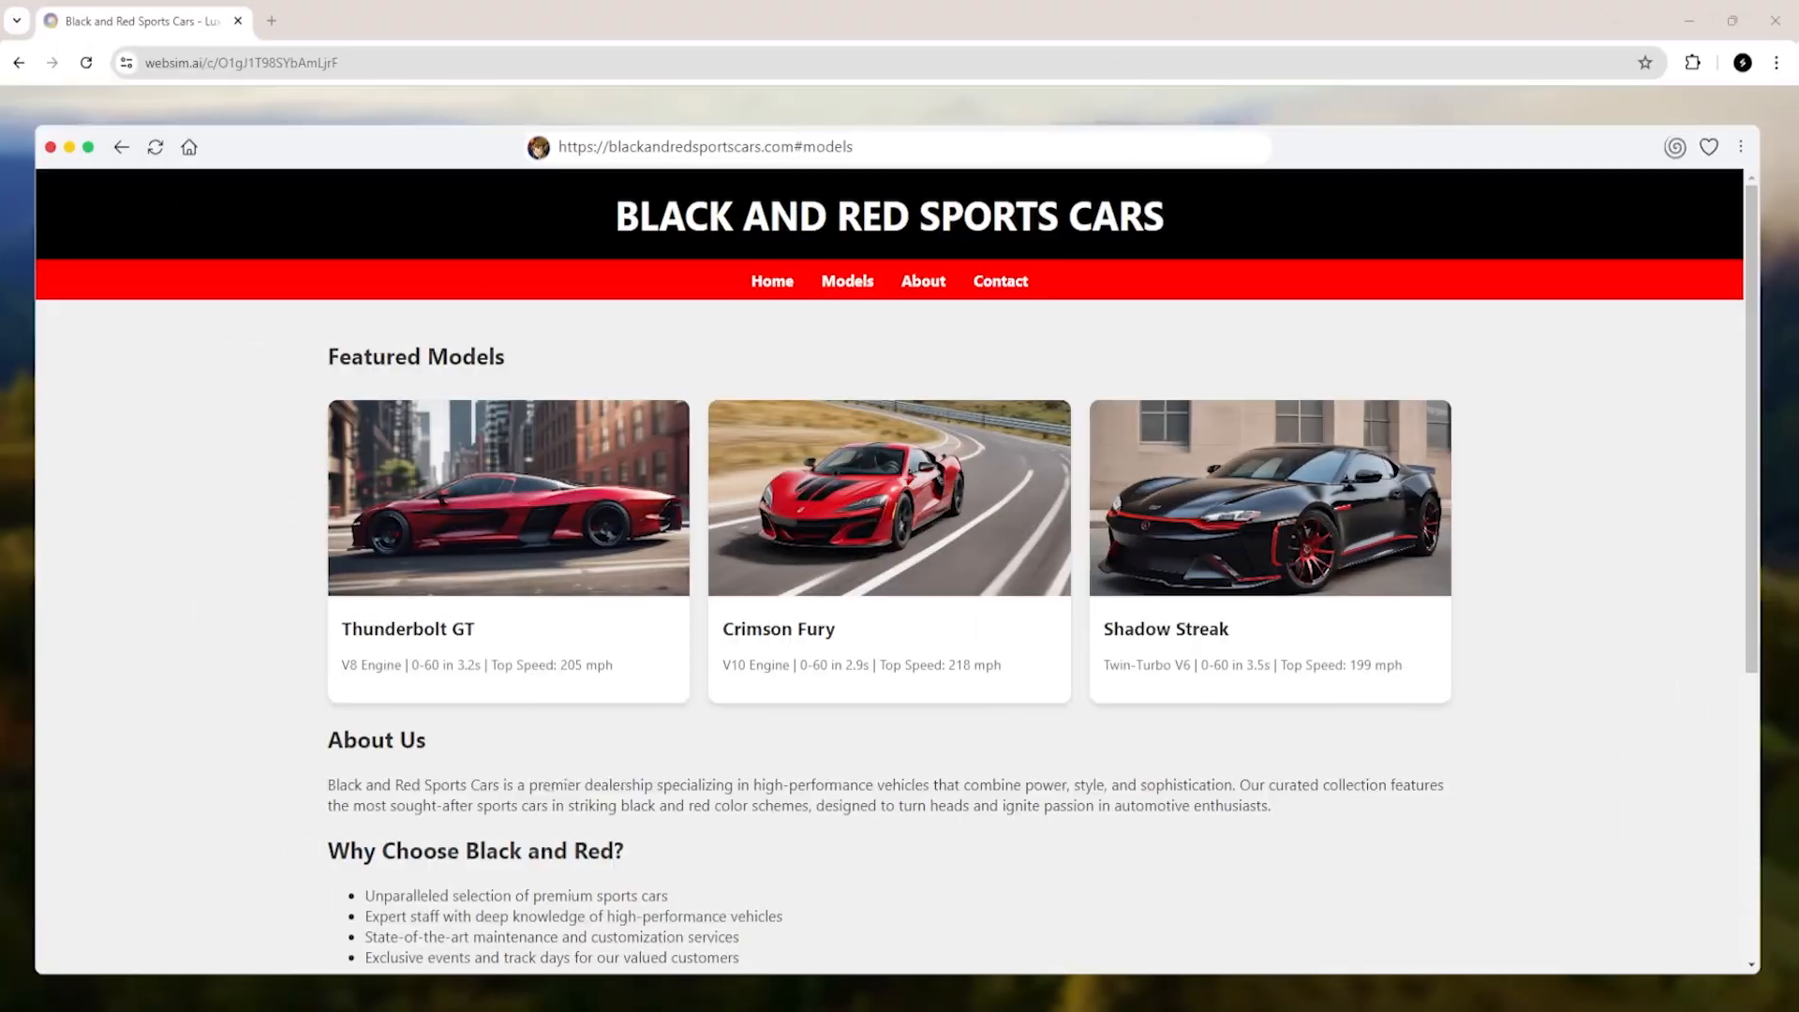